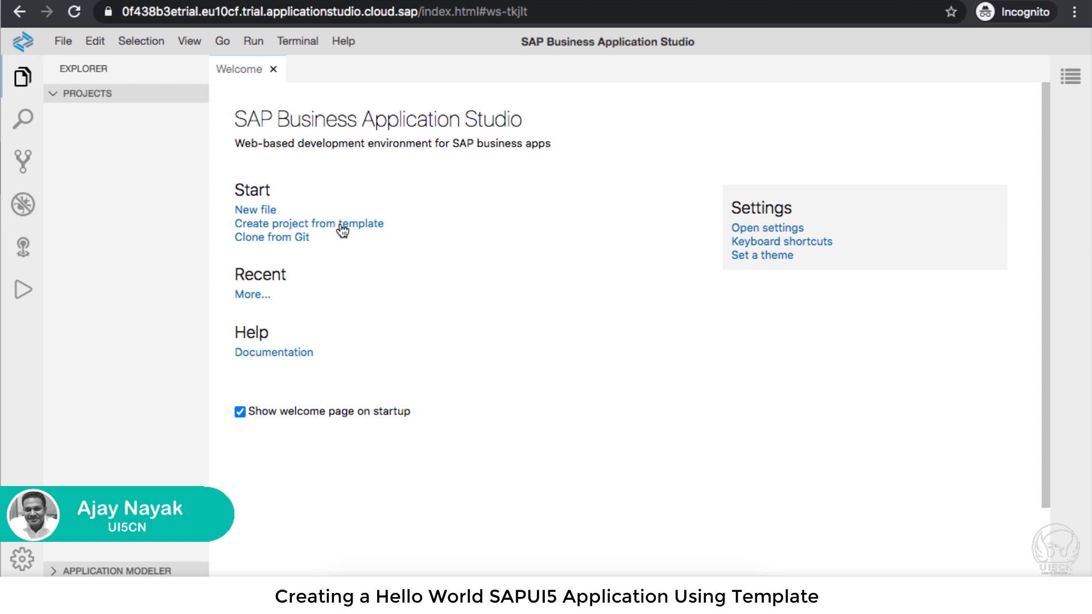
# - Launch the New Project From Template wizard from the File menu
pyautogui.click(63, 42)
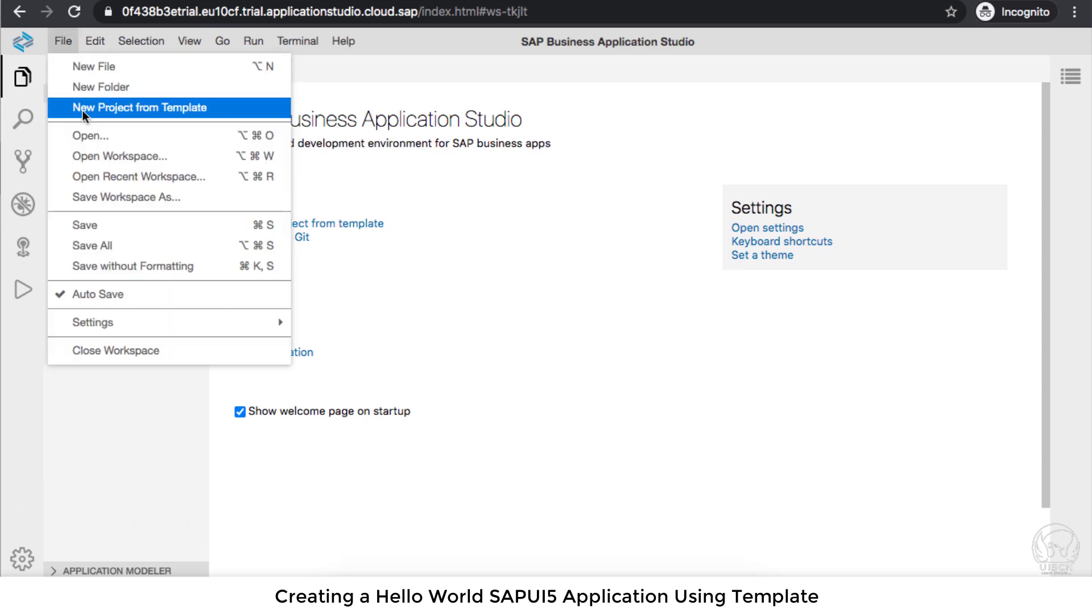
pyautogui.click(139, 108)
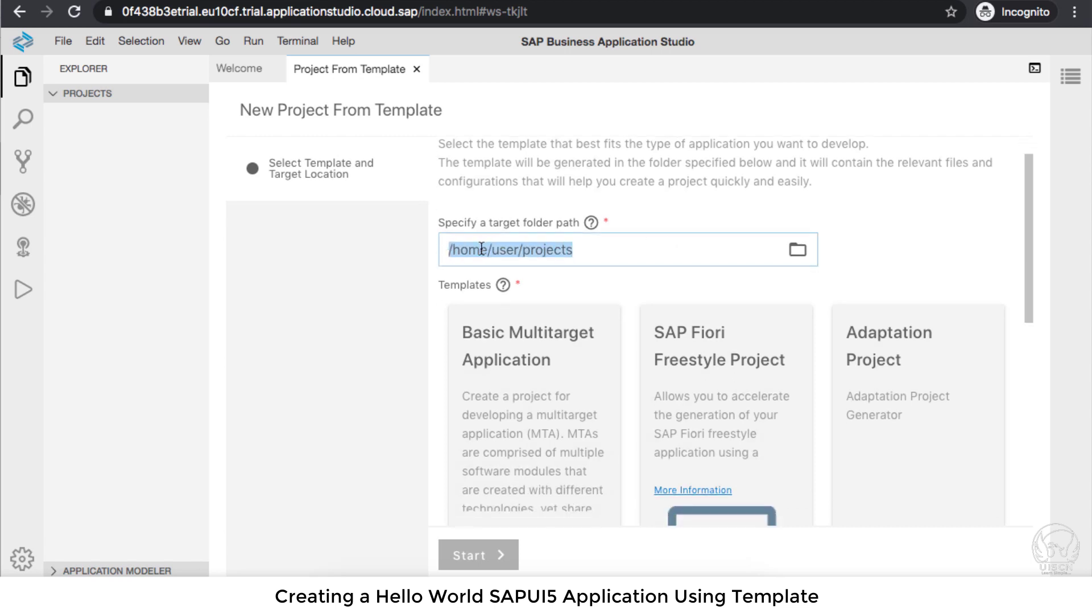
# - Keep /home/user/projects as target folder and start the SAP Fiori Freestyle Project template
pyautogui.doubleClick(550, 250)
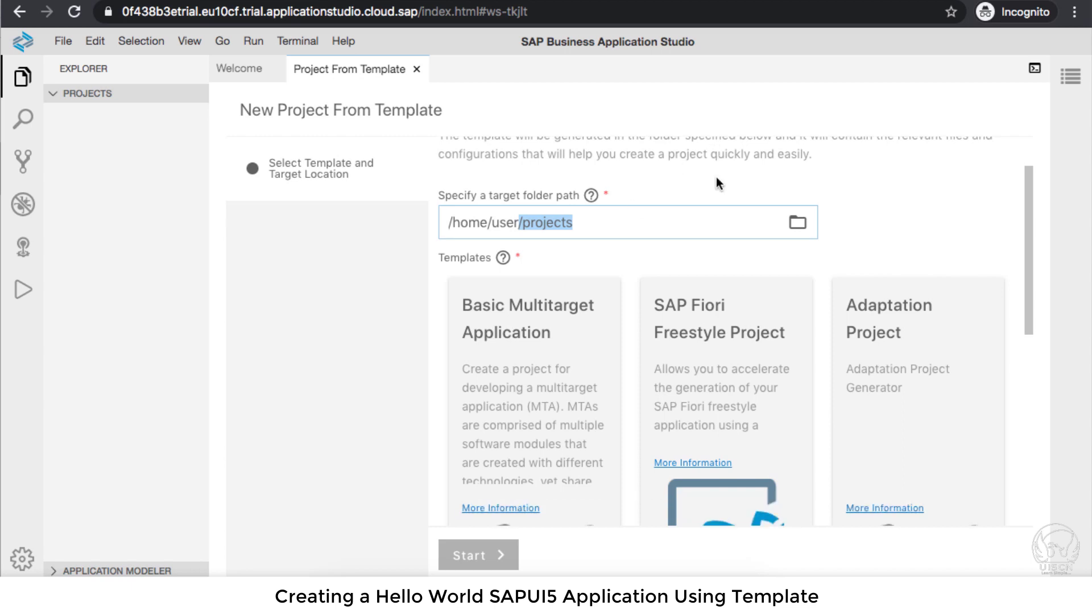
pyautogui.scroll(-3)
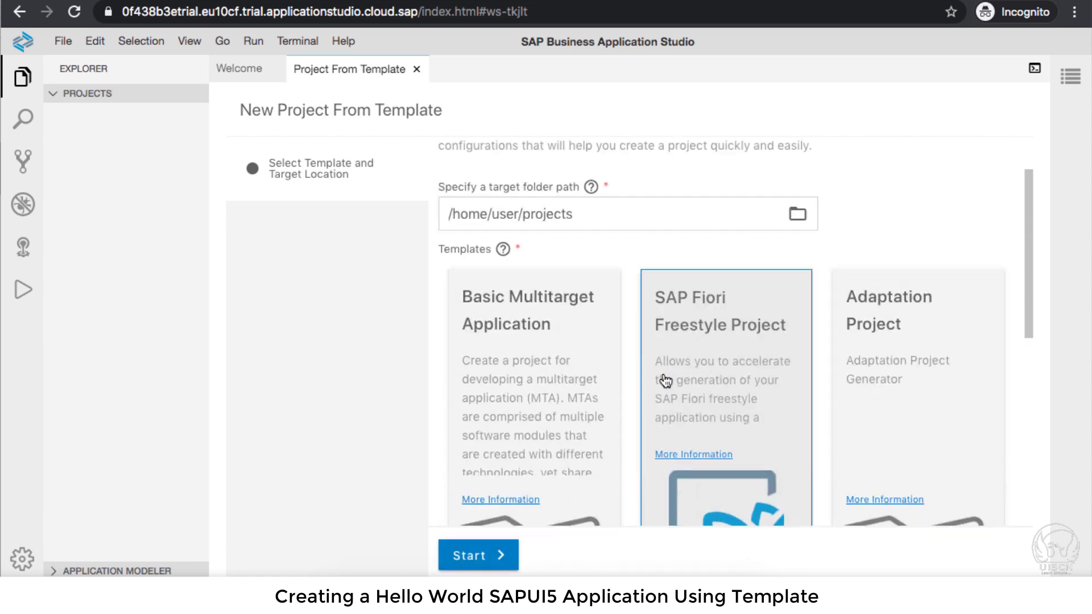
pyautogui.scroll(-3)
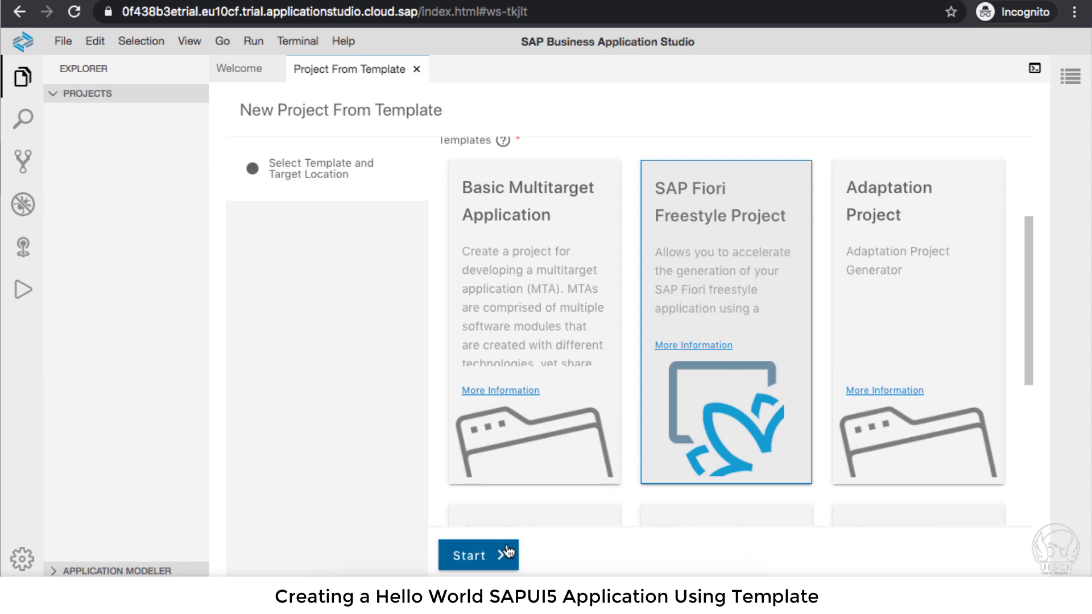
pyautogui.scroll(-3)
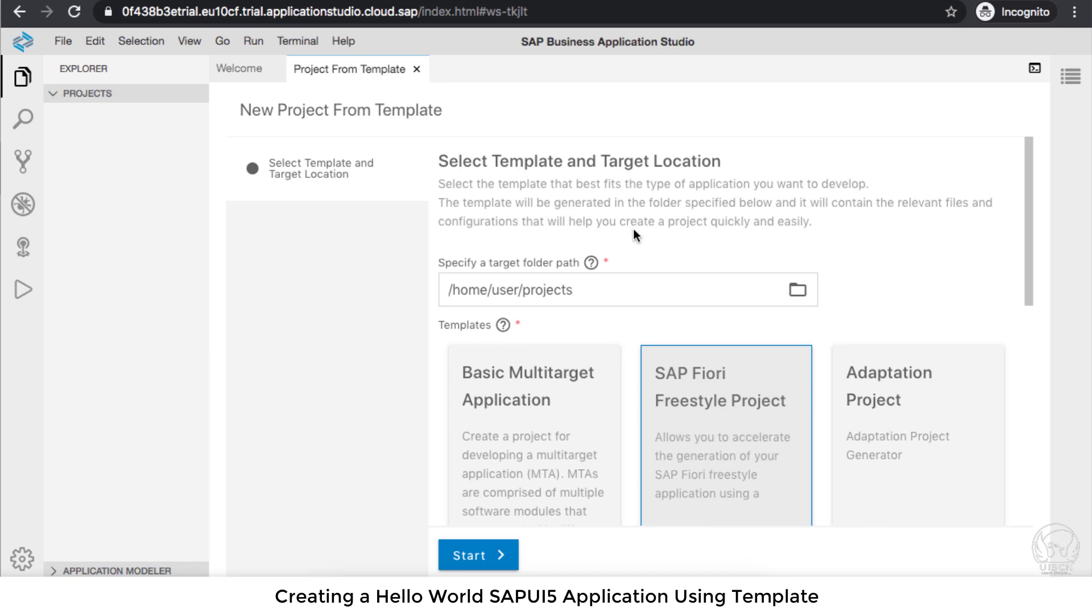
pyautogui.scroll(-3)
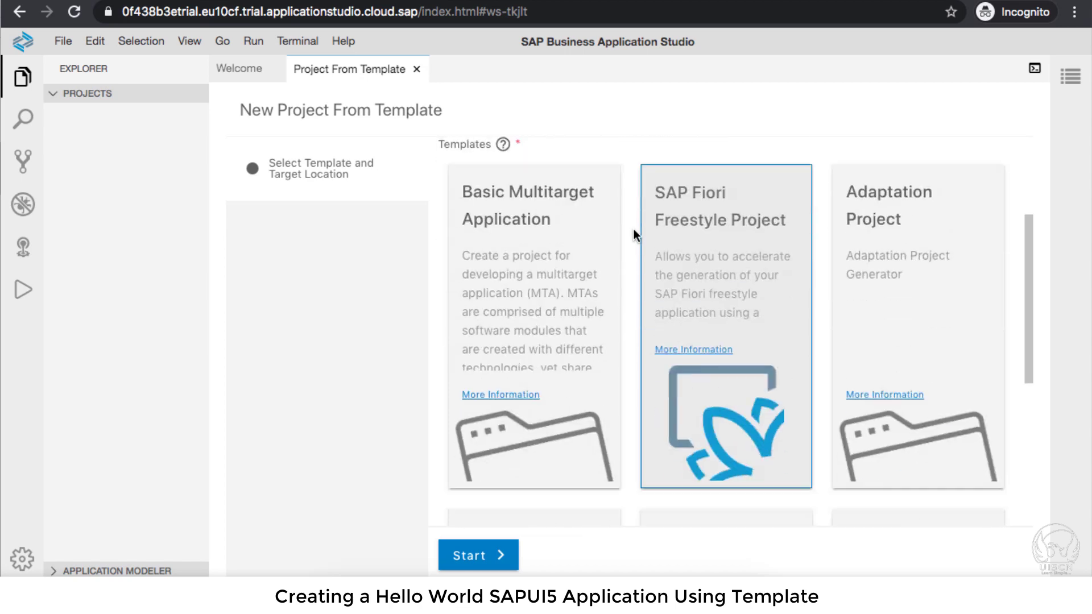
pyautogui.scroll(-3)
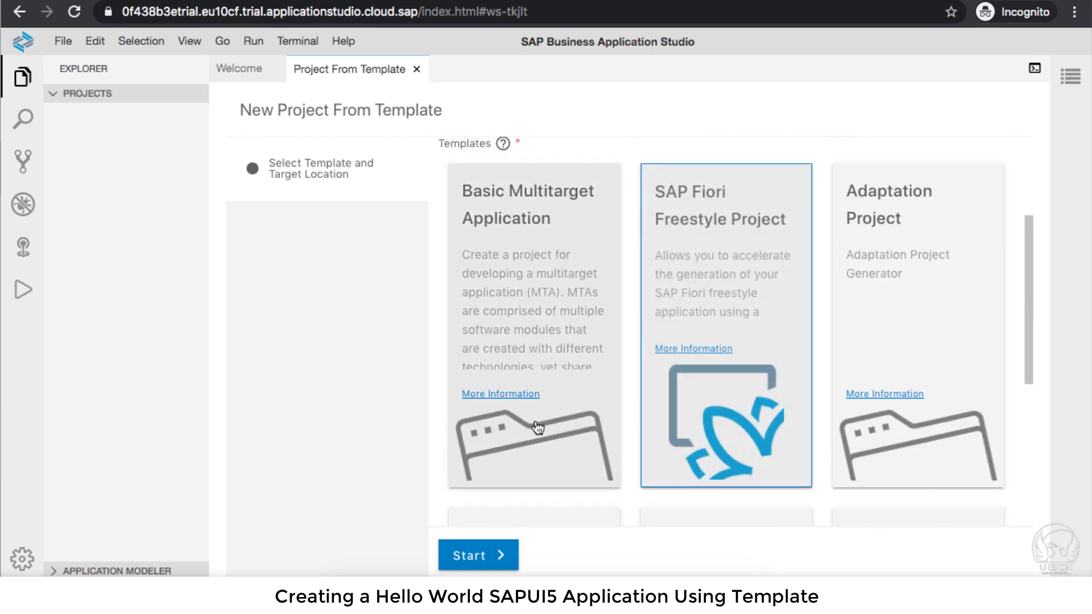
pyautogui.click(477, 555)
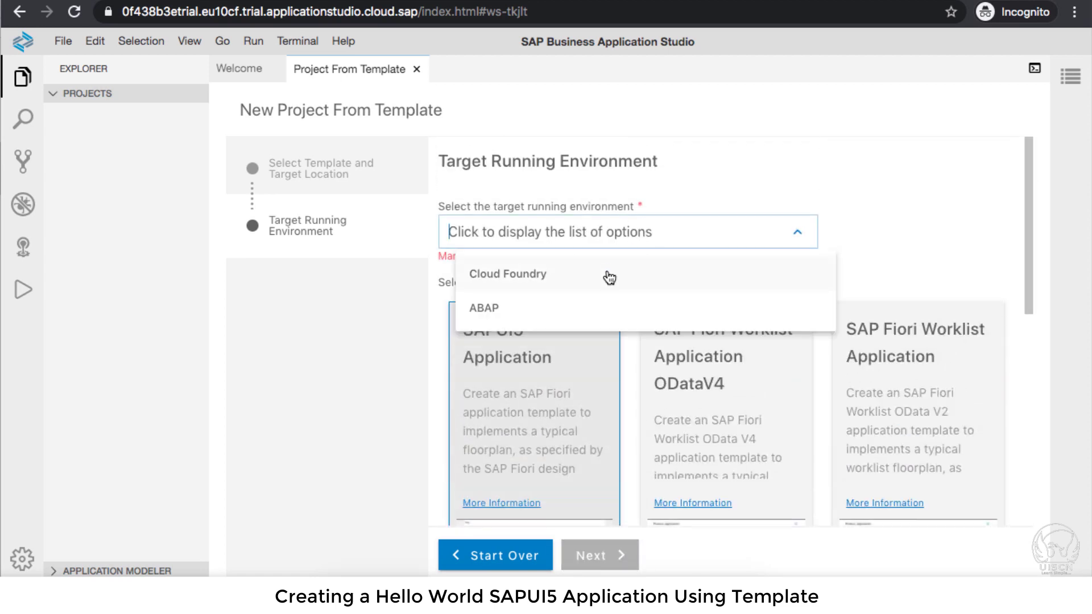
pyautogui.moveTo(596, 313)
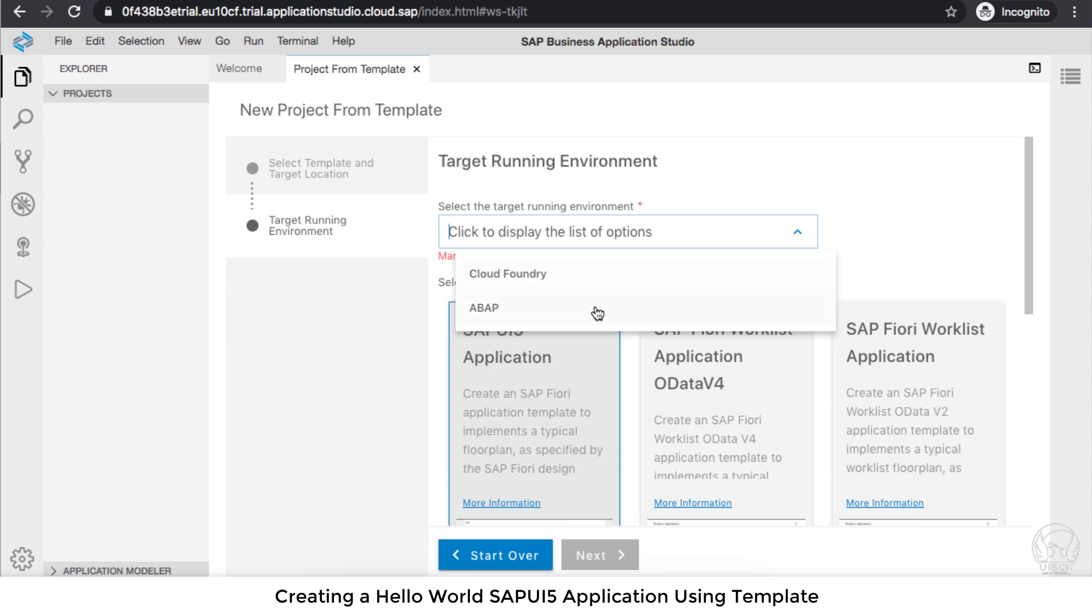
pyautogui.moveTo(616, 286)
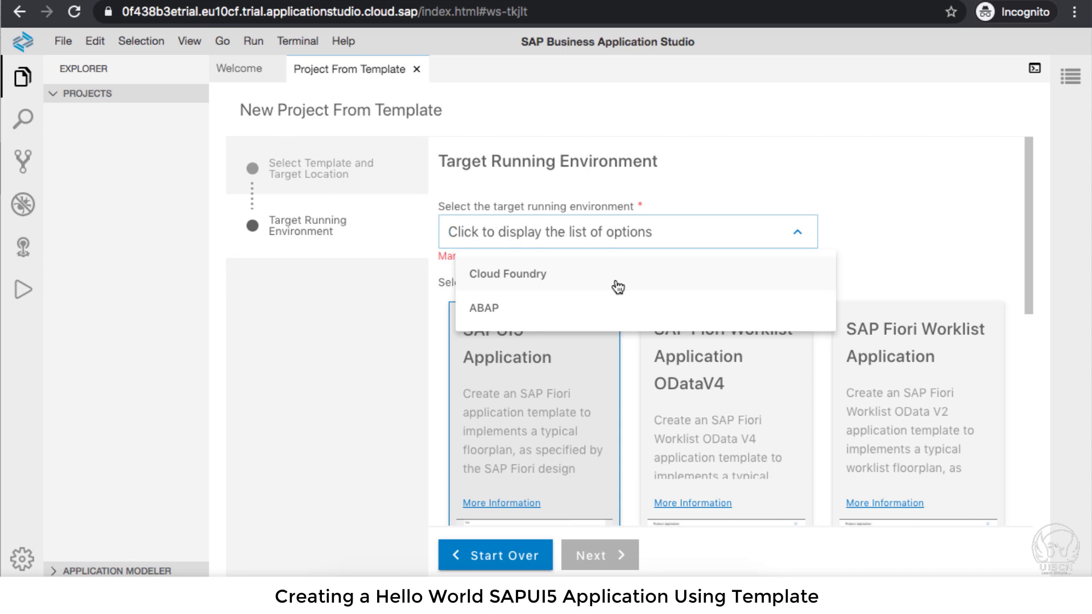
# - Choose Cloud Foundry as running environment with the SAPUI5 Application template
pyautogui.click(508, 273)
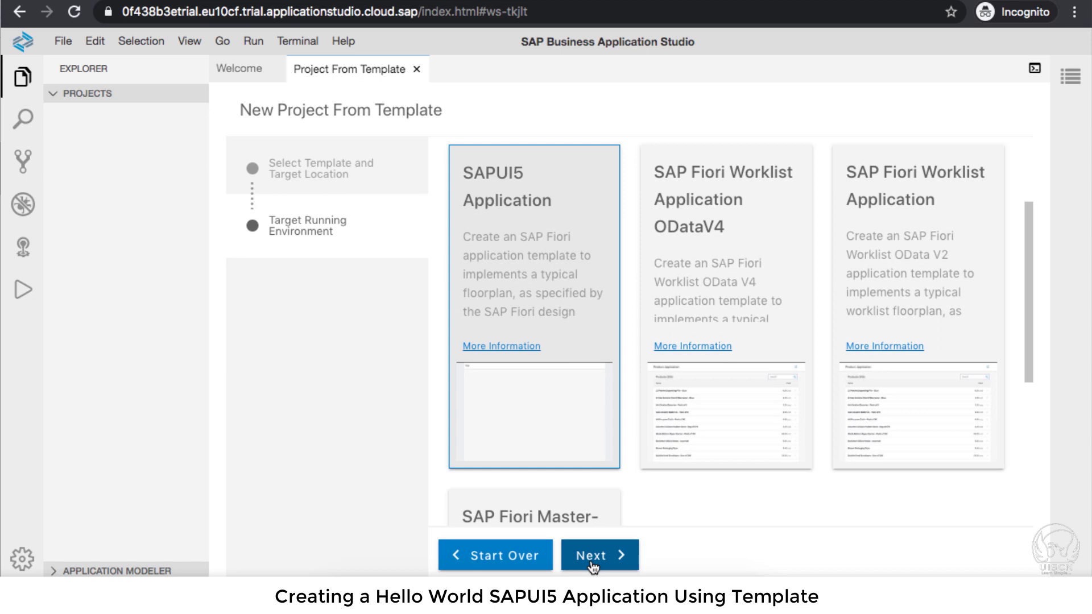
pyautogui.click(596, 570)
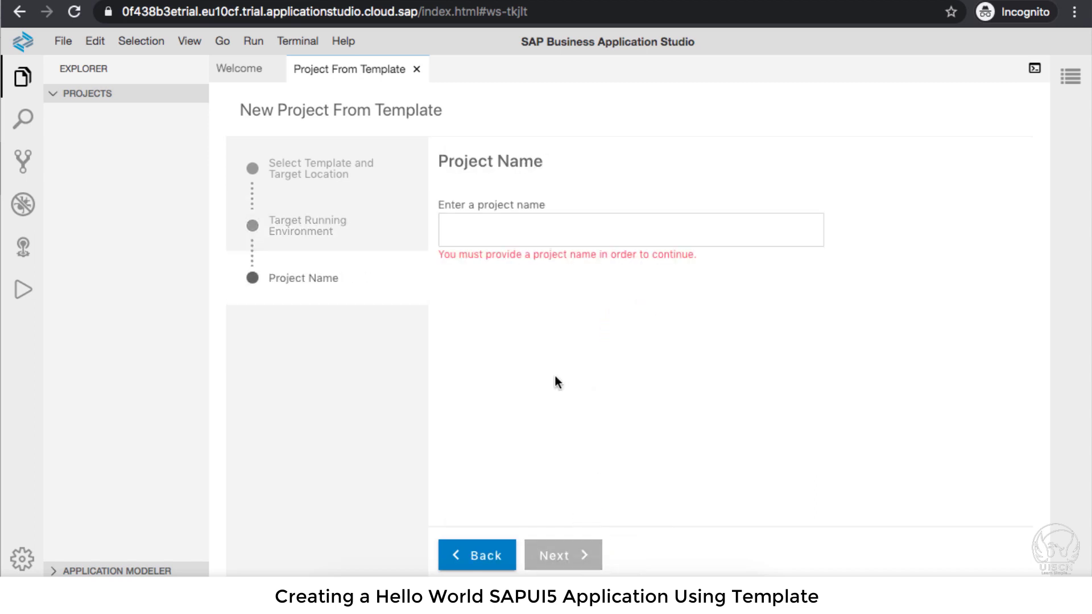
# - Name the project 'demo' and select Standalone Approuter as the HTML5 runtime
pyautogui.write('demo')
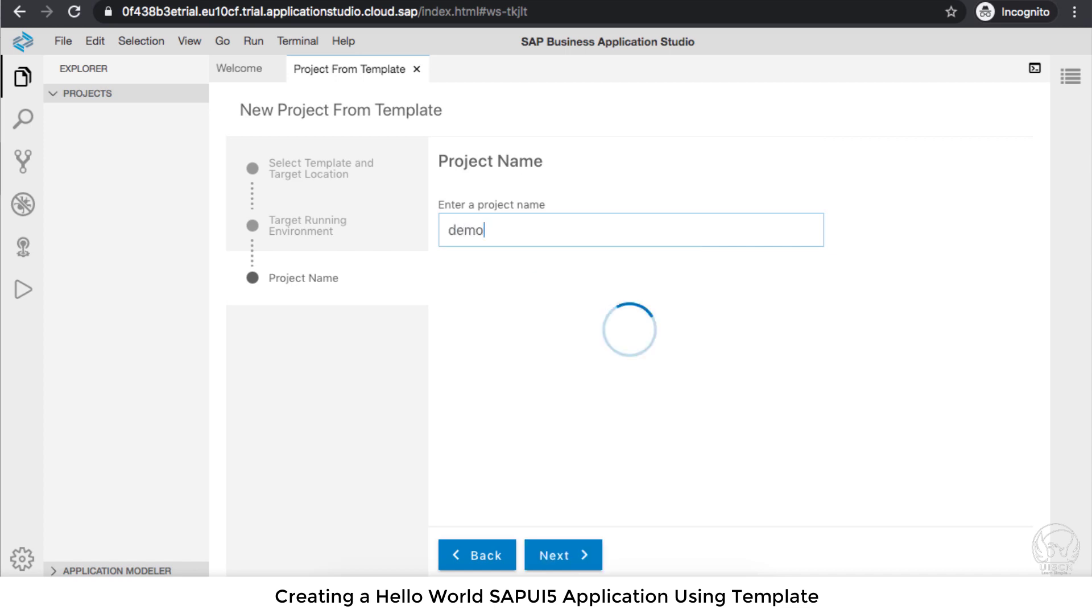
pyautogui.click(563, 555)
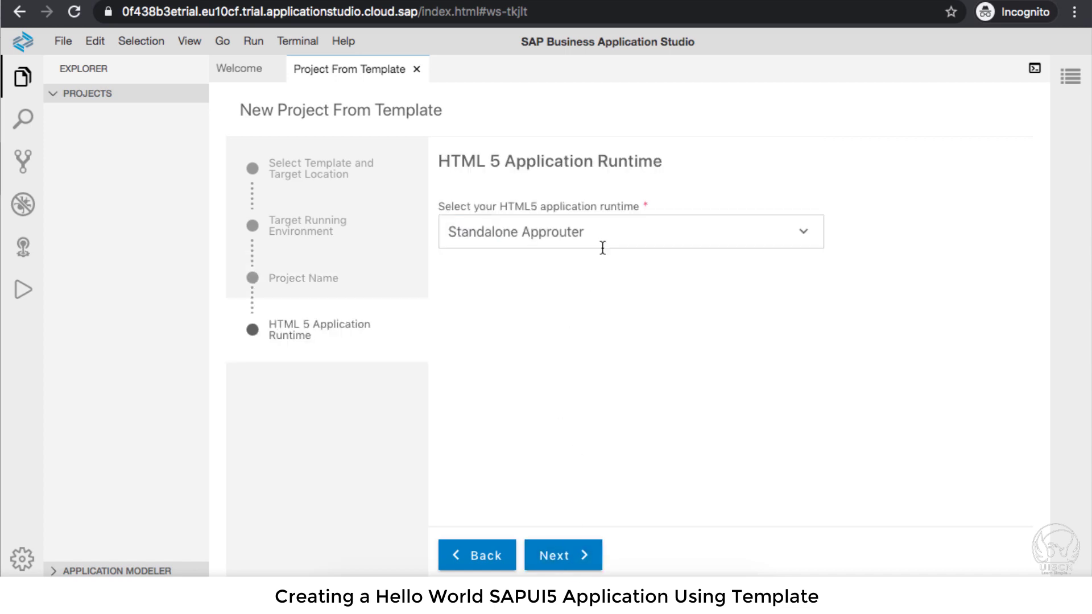
pyautogui.click(628, 231)
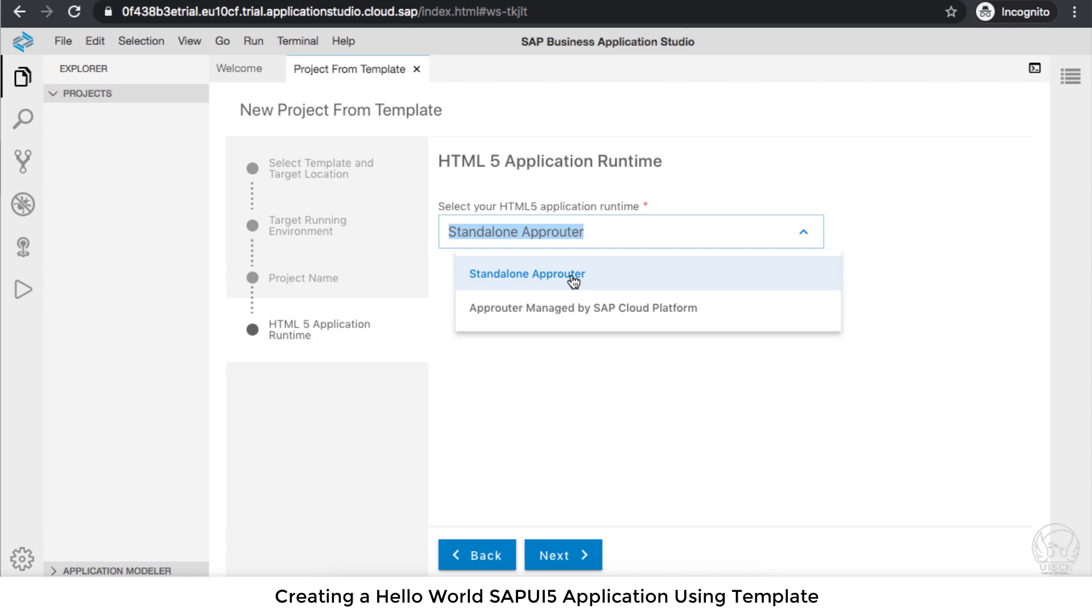
pyautogui.moveTo(607, 283)
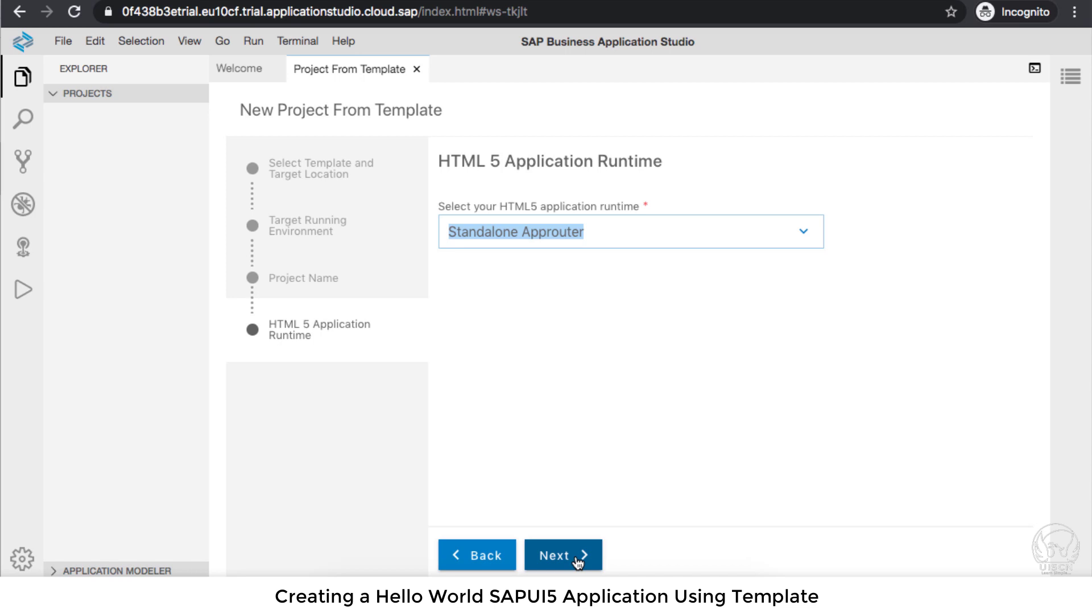
pyautogui.click(562, 554)
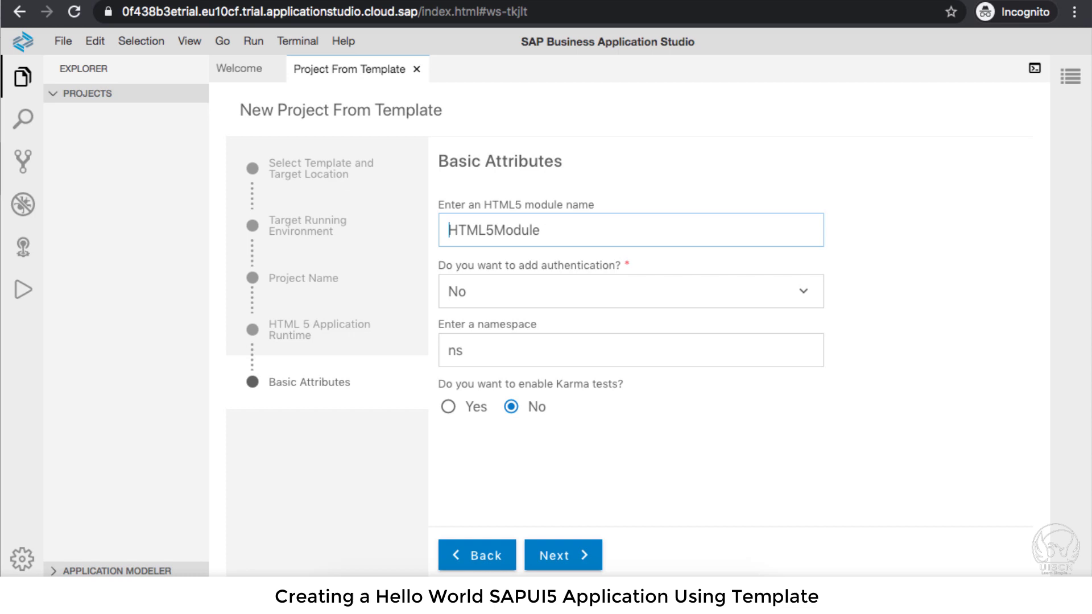
# - Enter module name demoHTML24, keep namespace ns, and submit the basic attributes
pyautogui.write('demoHTML24')
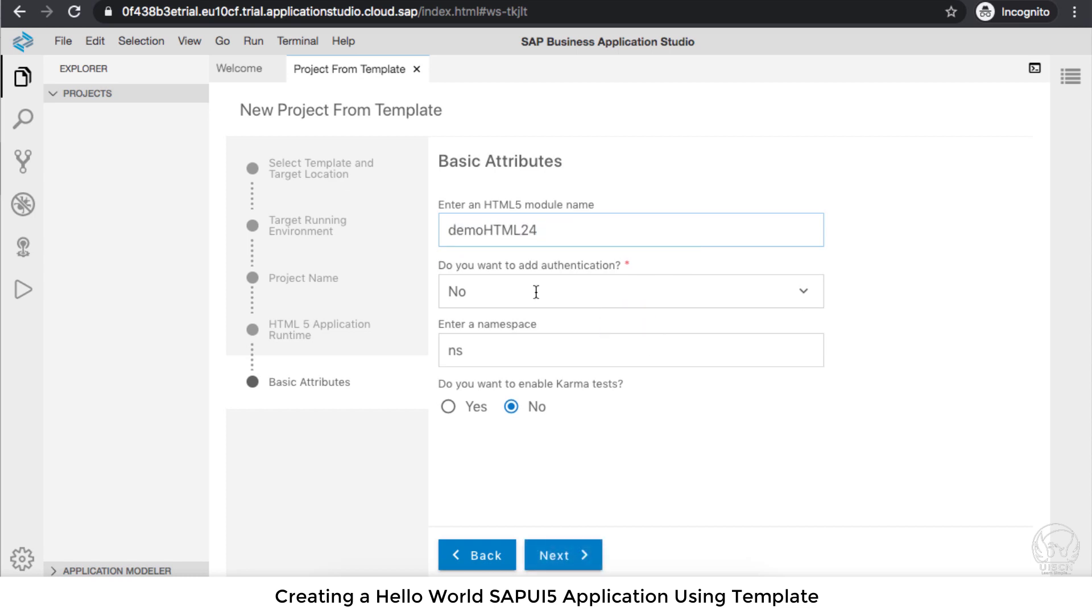
pyautogui.doubleClick(454, 350)
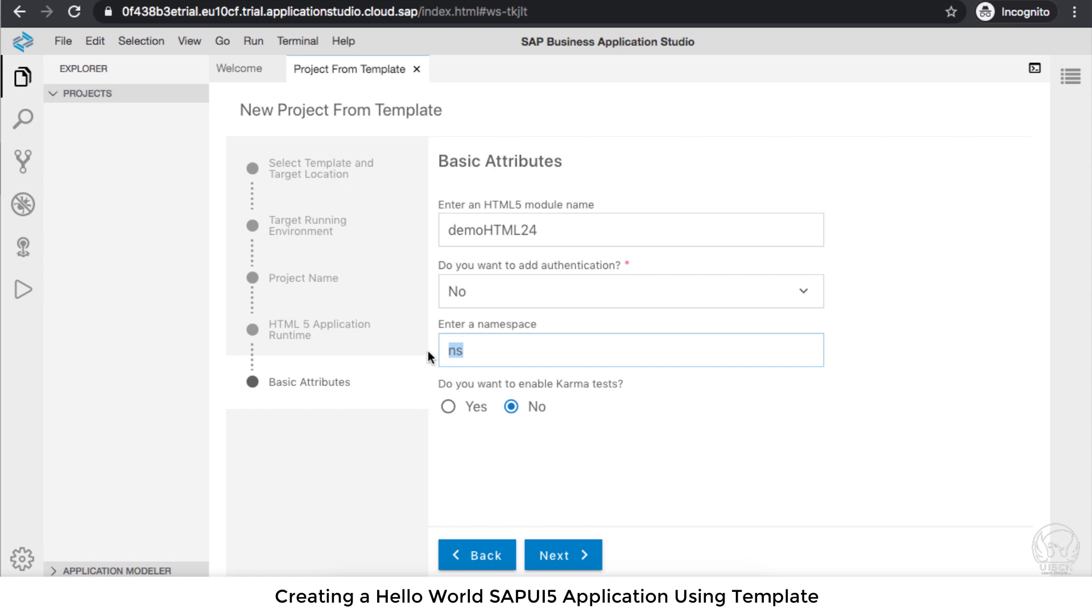
pyautogui.moveTo(507, 287)
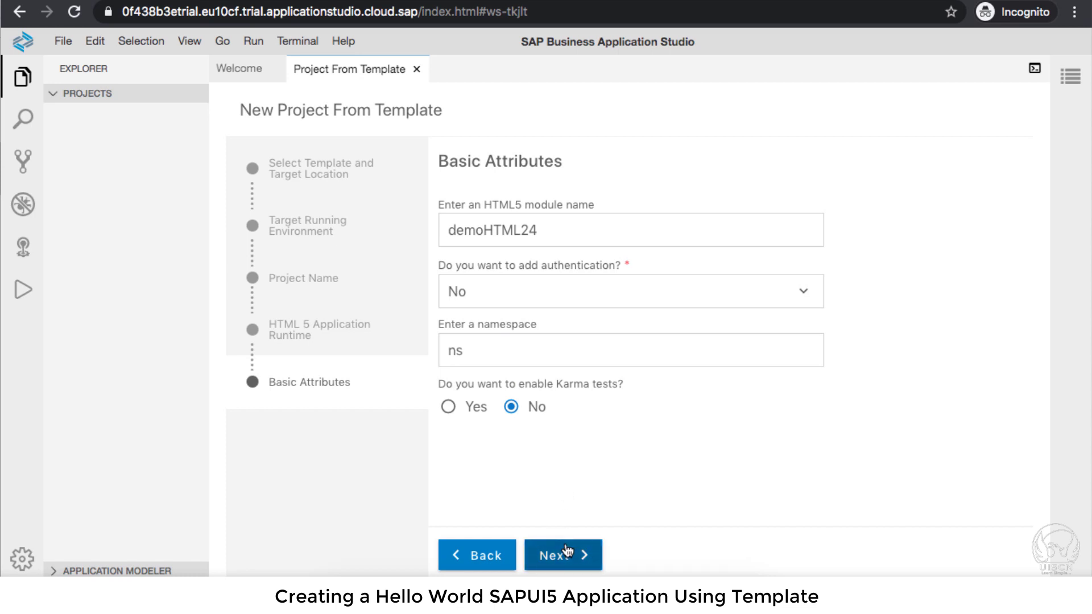
pyautogui.click(562, 555)
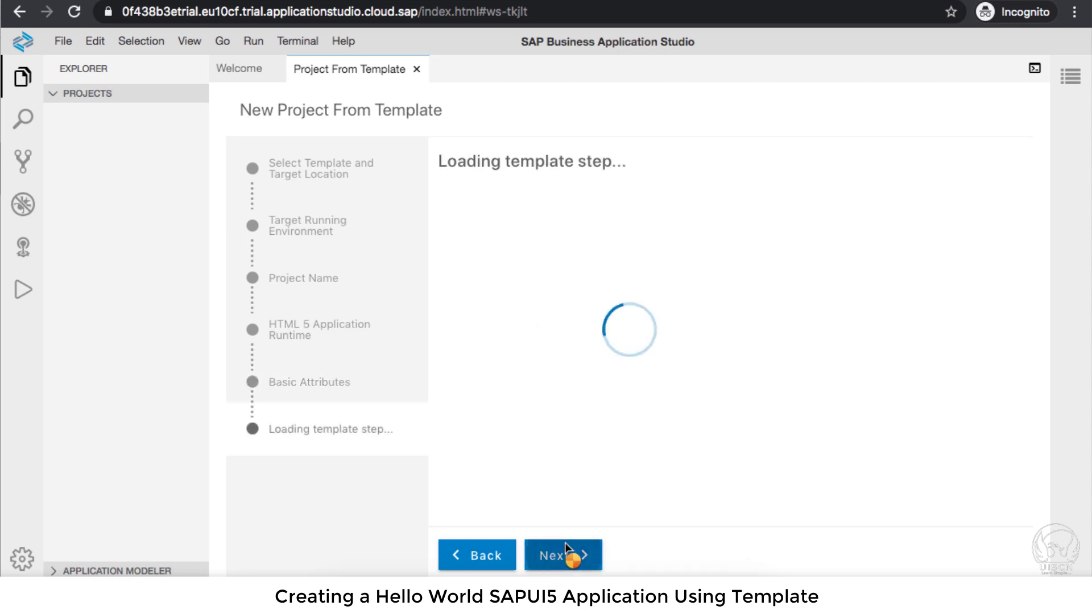
pyautogui.click(563, 555)
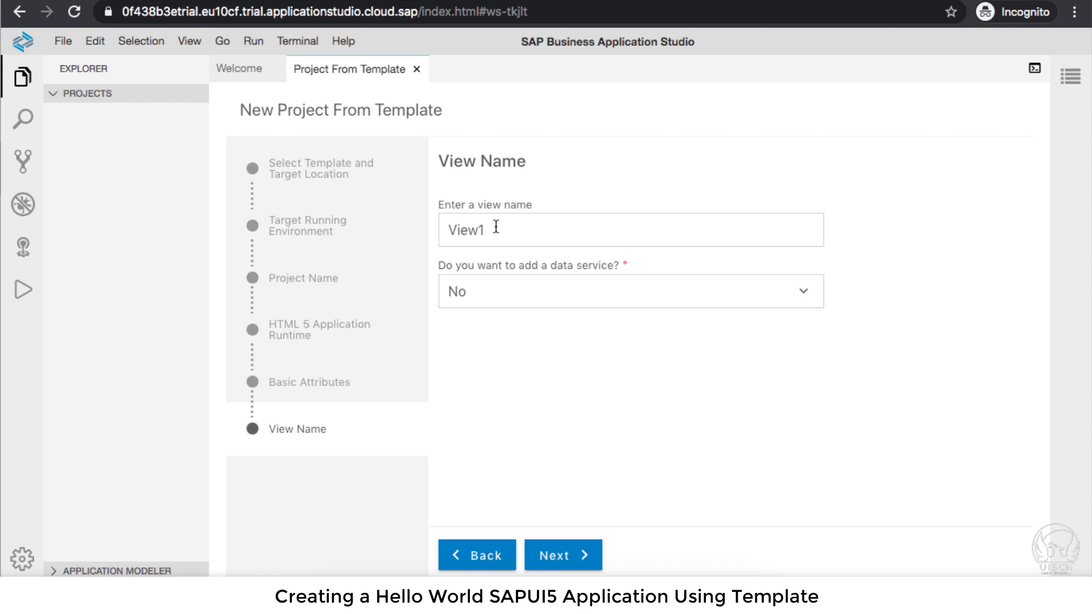
# - Keep View1 as the view name and decline adding a data service
pyautogui.doubleClick(462, 230)
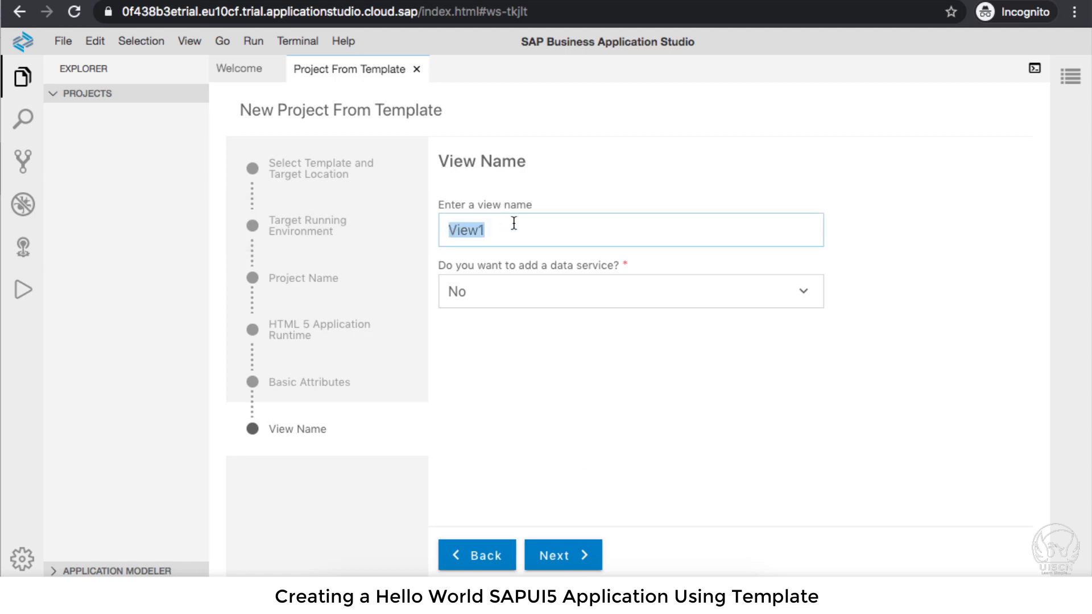
pyautogui.click(513, 228)
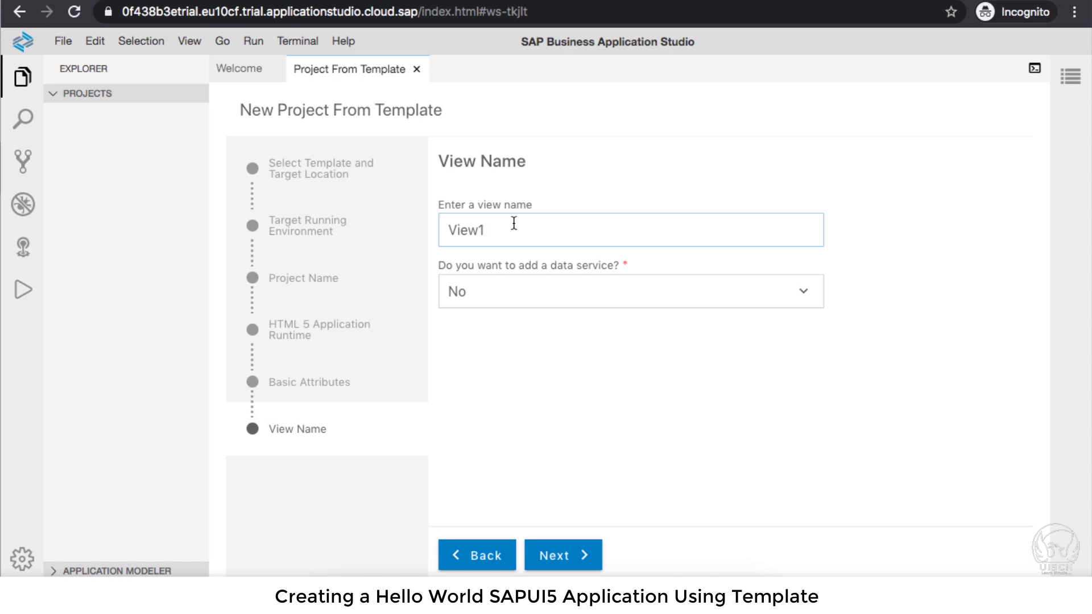
pyautogui.click(631, 292)
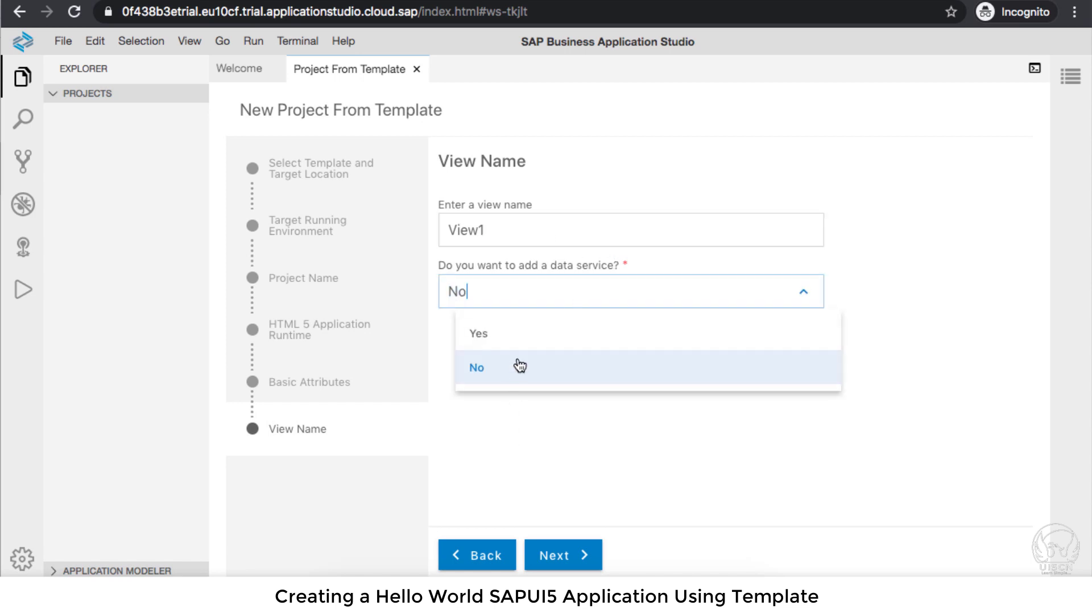
pyautogui.click(563, 555)
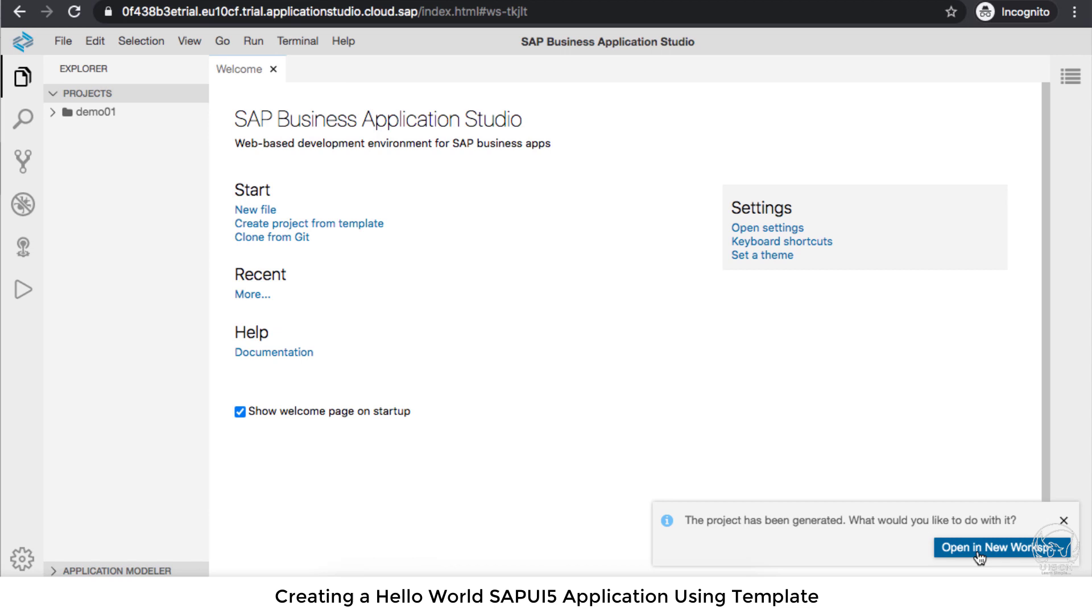
pyautogui.moveTo(1012, 566)
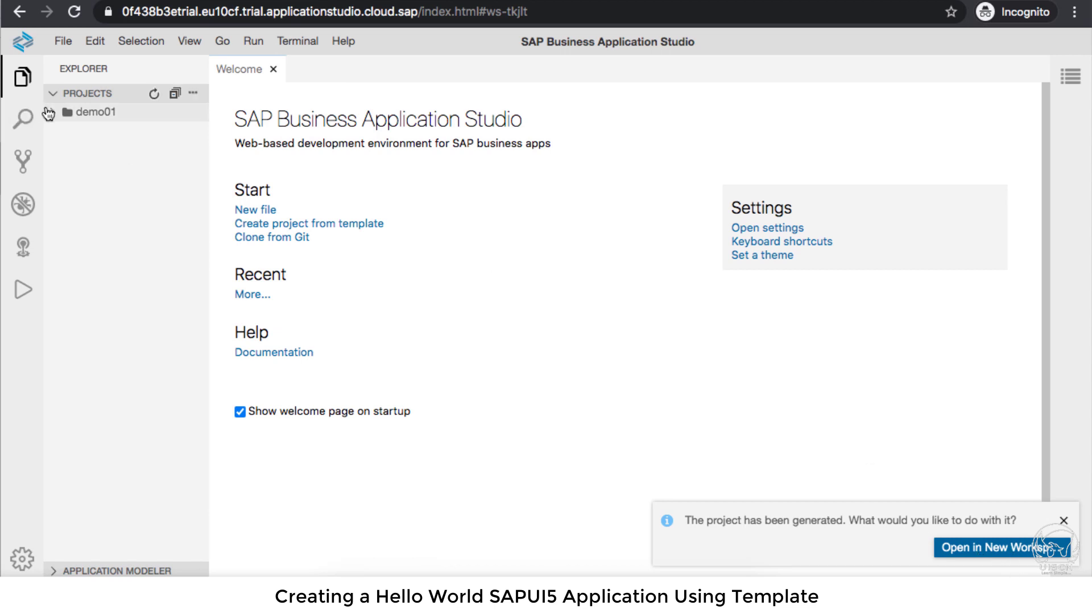
# - Expand demo01 to inspect its approuter, demoHTML24 and mta.yaml contents, then collapse it
pyautogui.click(94, 112)
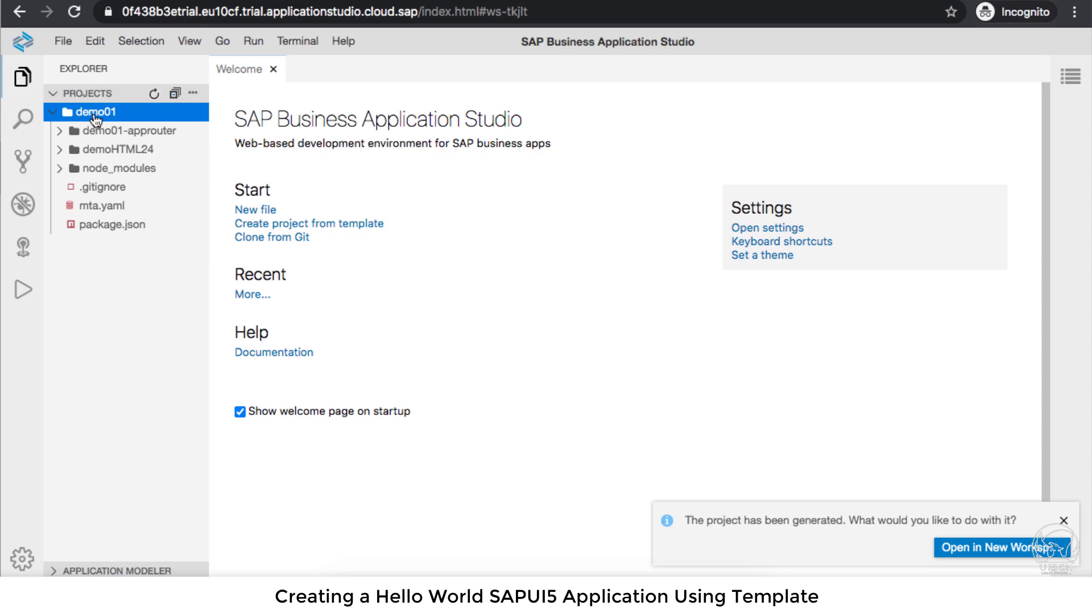
pyautogui.moveTo(98, 113)
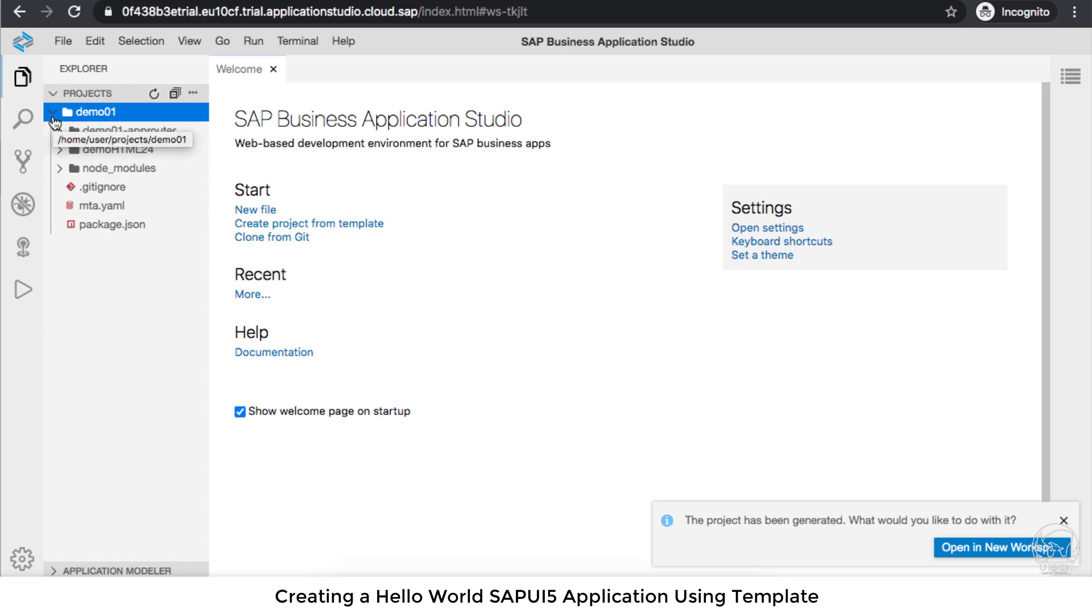
pyautogui.click(53, 109)
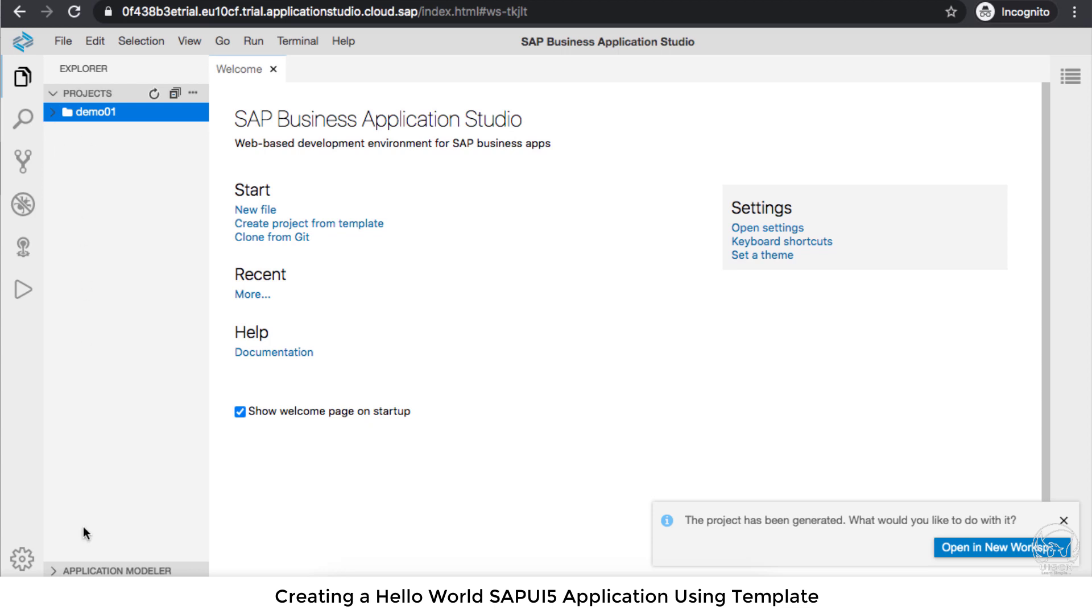
pyautogui.moveTo(998, 550)
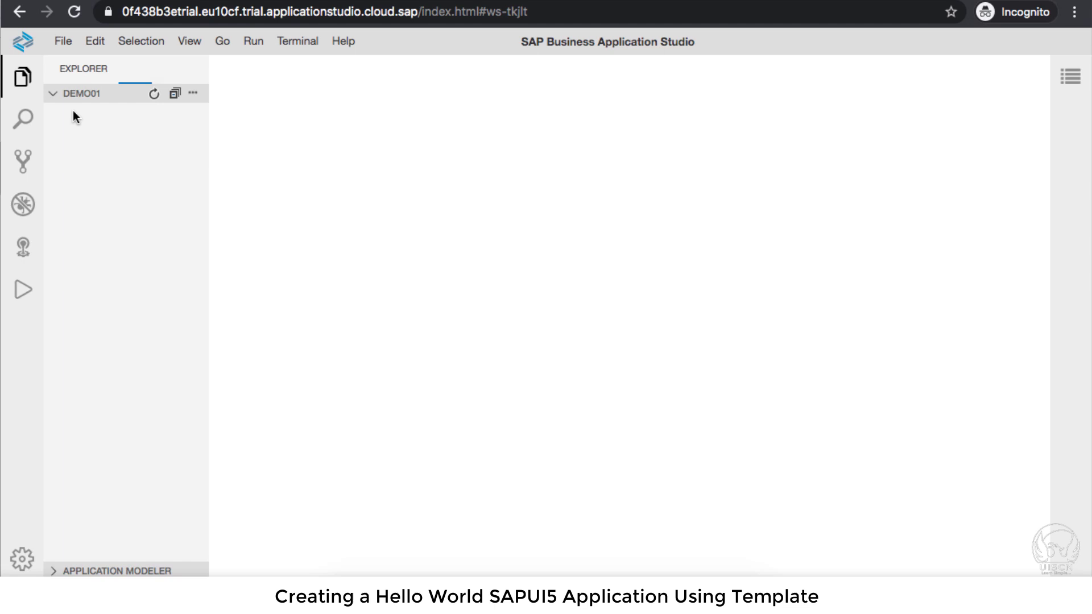
# - Toggle the DEMO01 Explorer folder until the workspace files finish loading
pyautogui.click(77, 94)
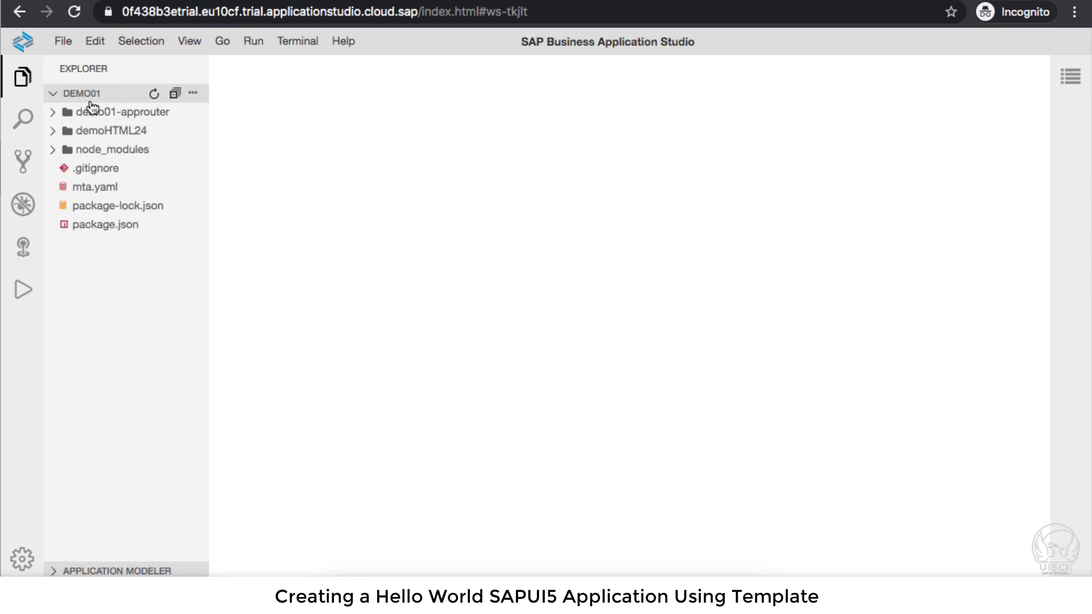
pyautogui.click(55, 93)
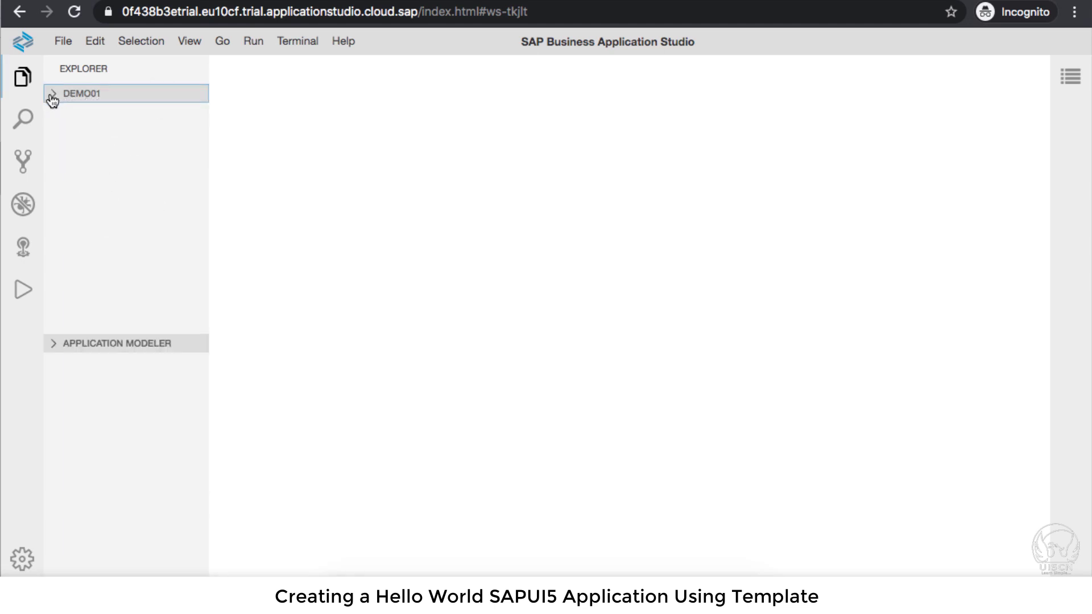
pyautogui.click(55, 93)
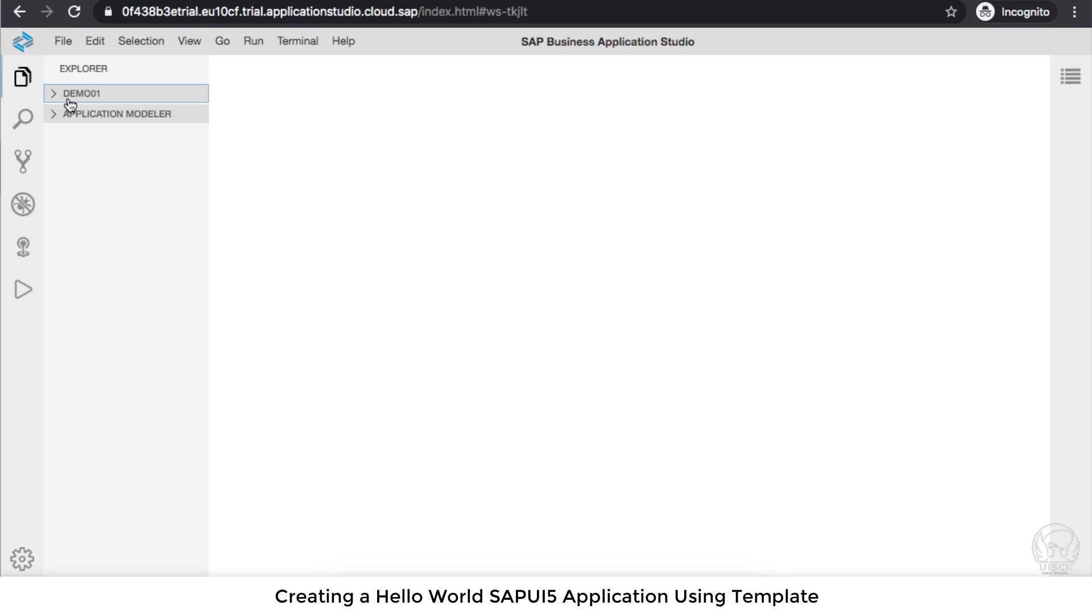
pyautogui.click(72, 93)
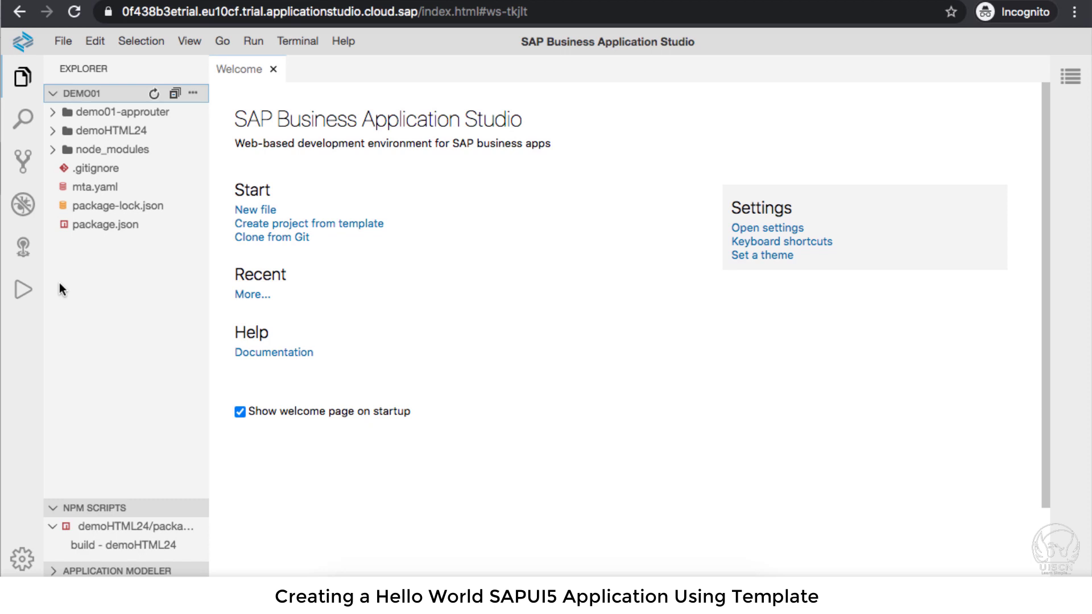
pyautogui.moveTo(79, 249)
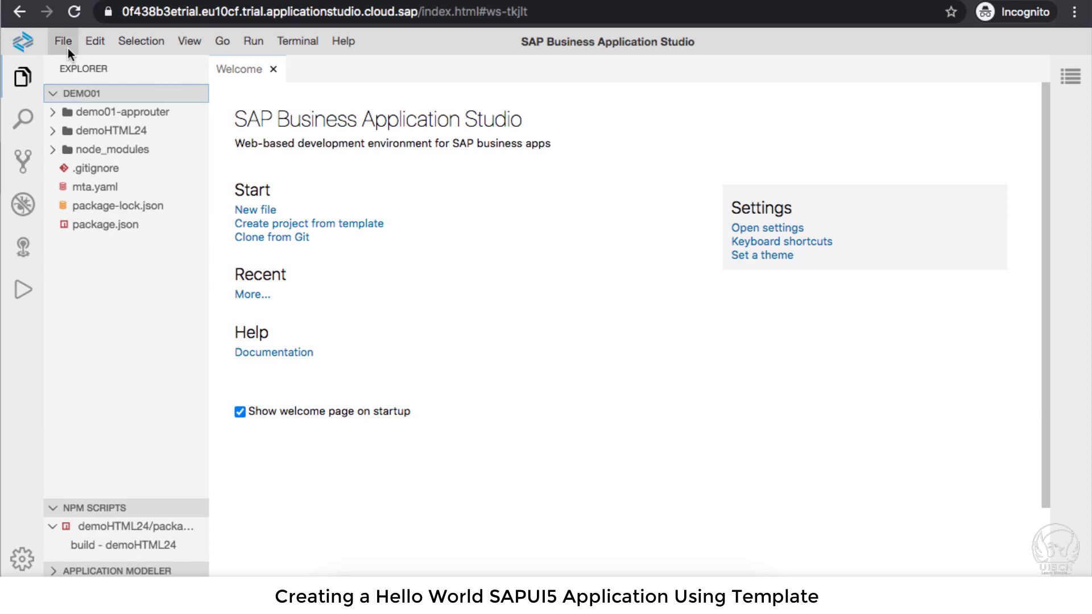
# - Open the projects folder as the workspace via File > Open
pyautogui.click(63, 41)
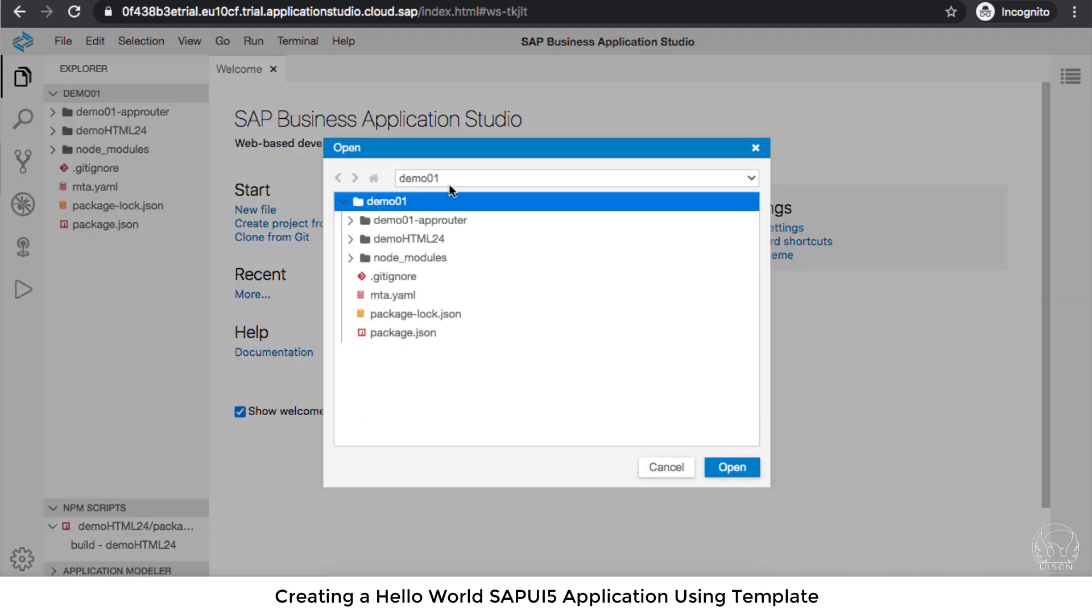
pyautogui.moveTo(740, 175)
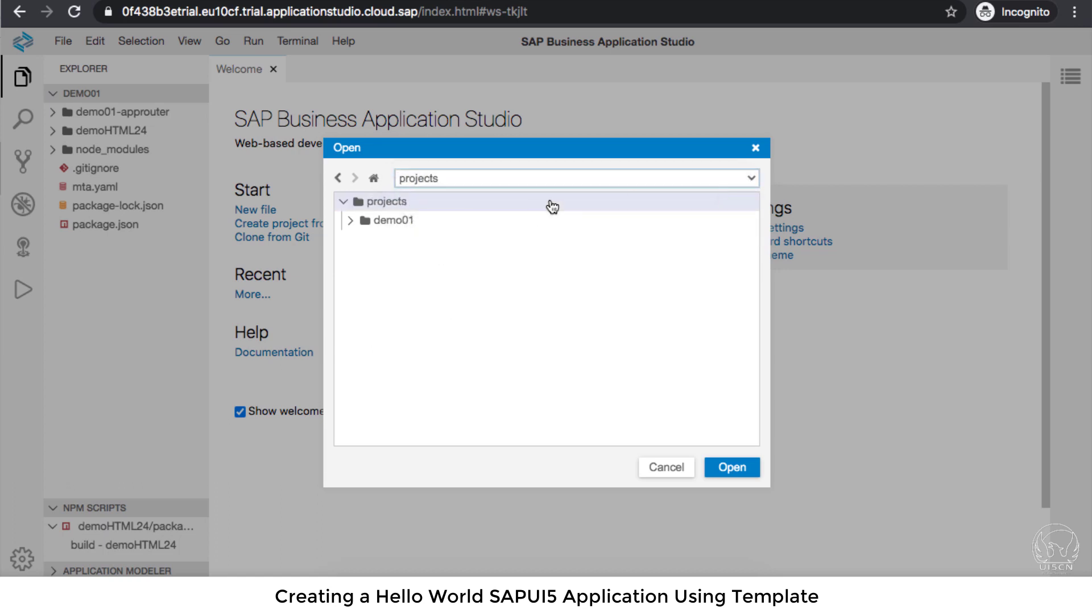
pyautogui.click(386, 202)
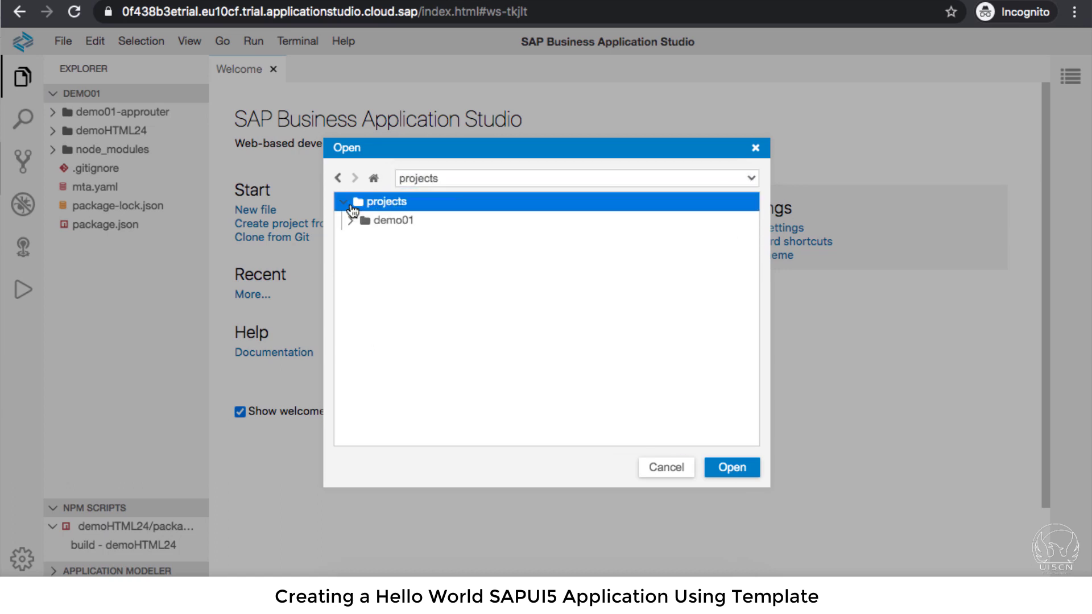
pyautogui.click(666, 468)
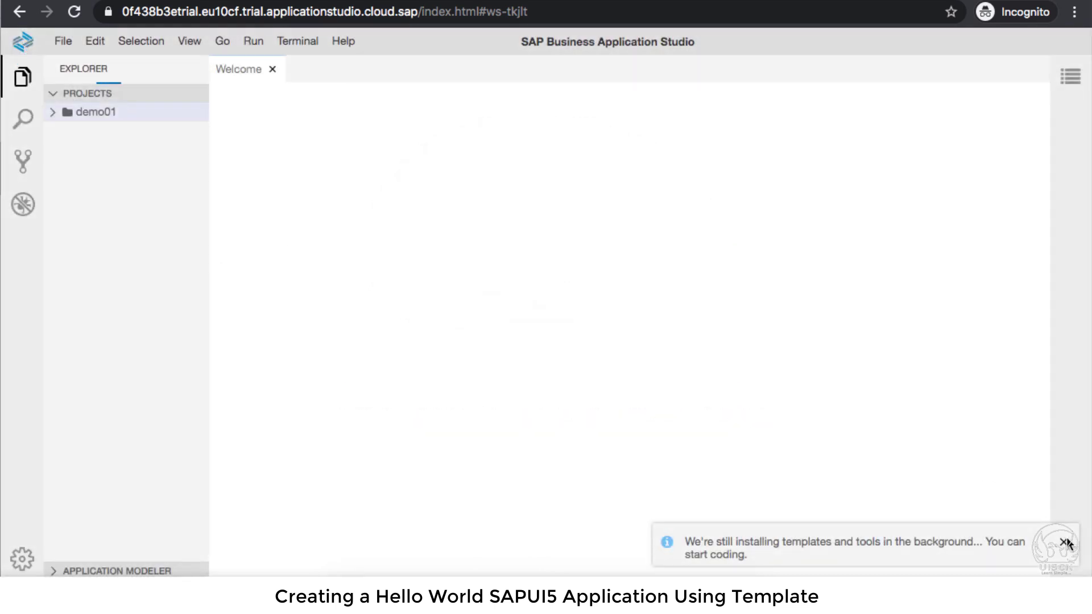
# - Dismiss the install notice and open demo01/demoHTML24/webapp/view/View1.view.xml
pyautogui.click(1063, 544)
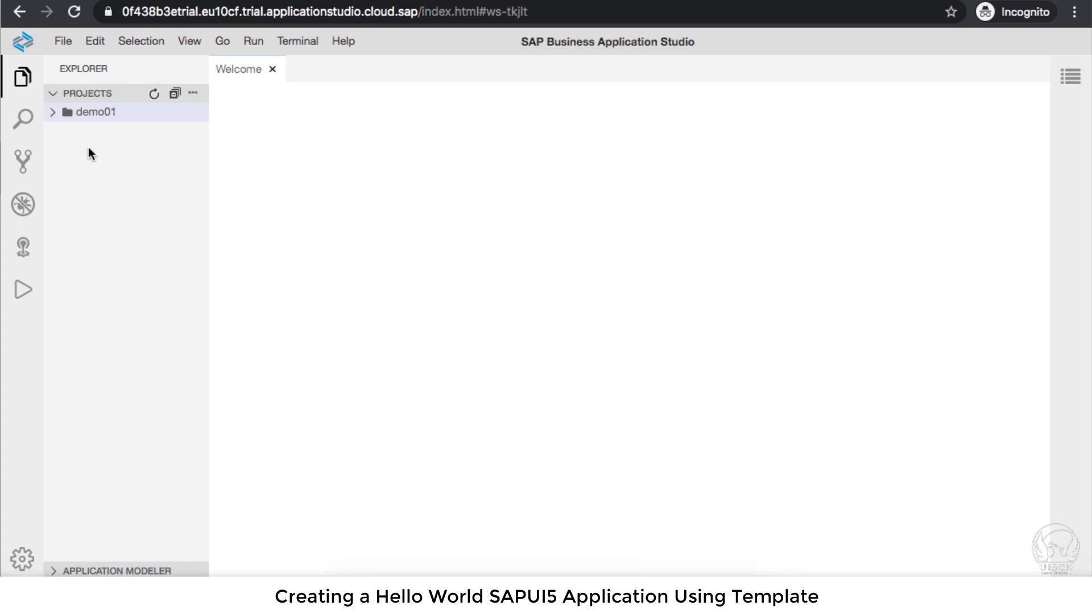
pyautogui.click(94, 112)
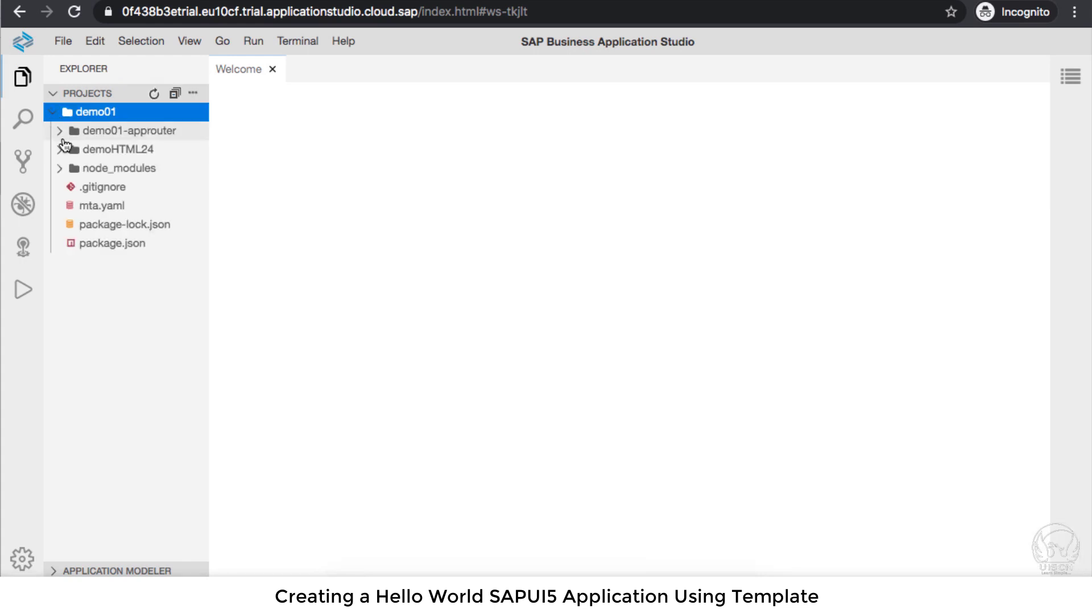
pyautogui.moveTo(93, 213)
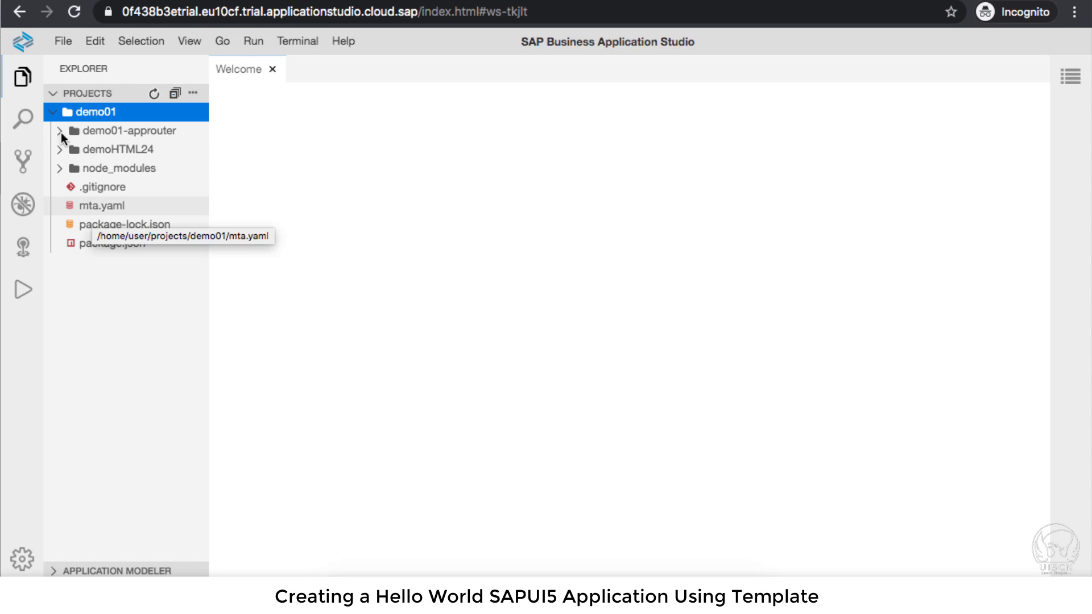
pyautogui.click(113, 149)
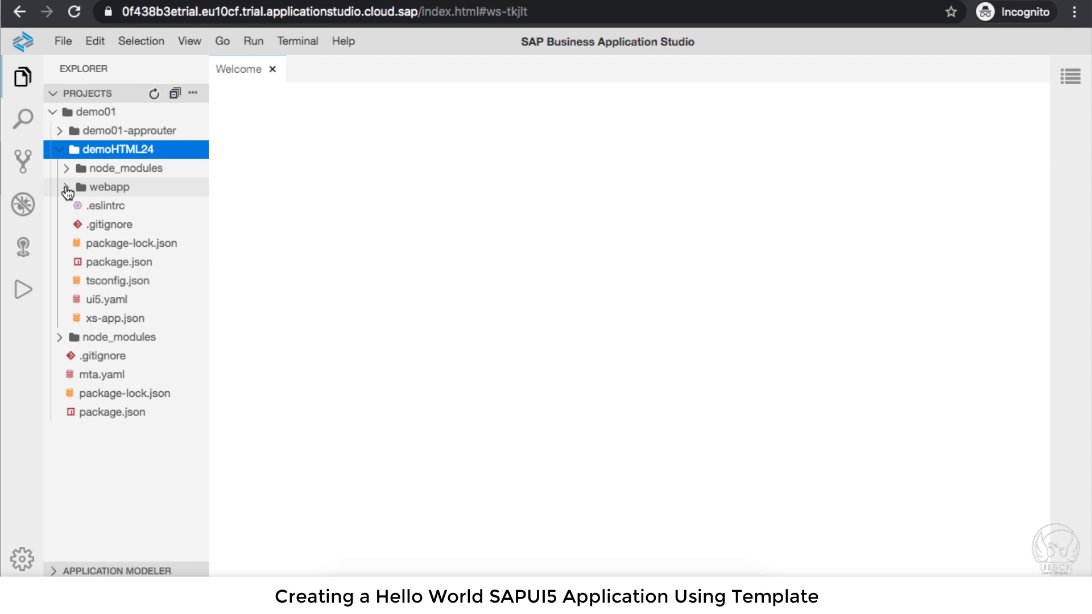
pyautogui.click(66, 187)
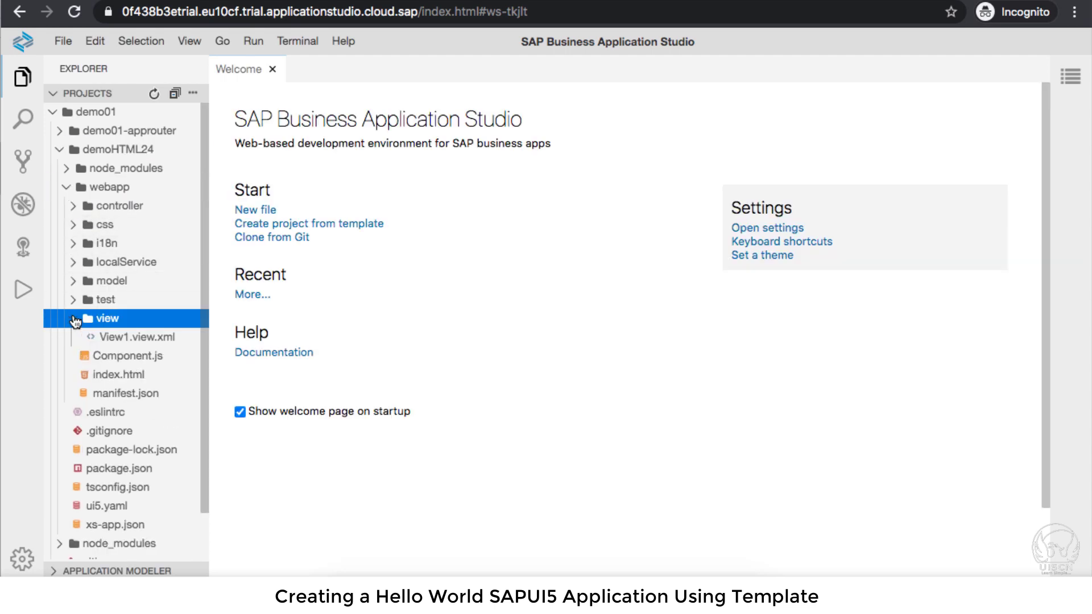
pyautogui.doubleClick(137, 337)
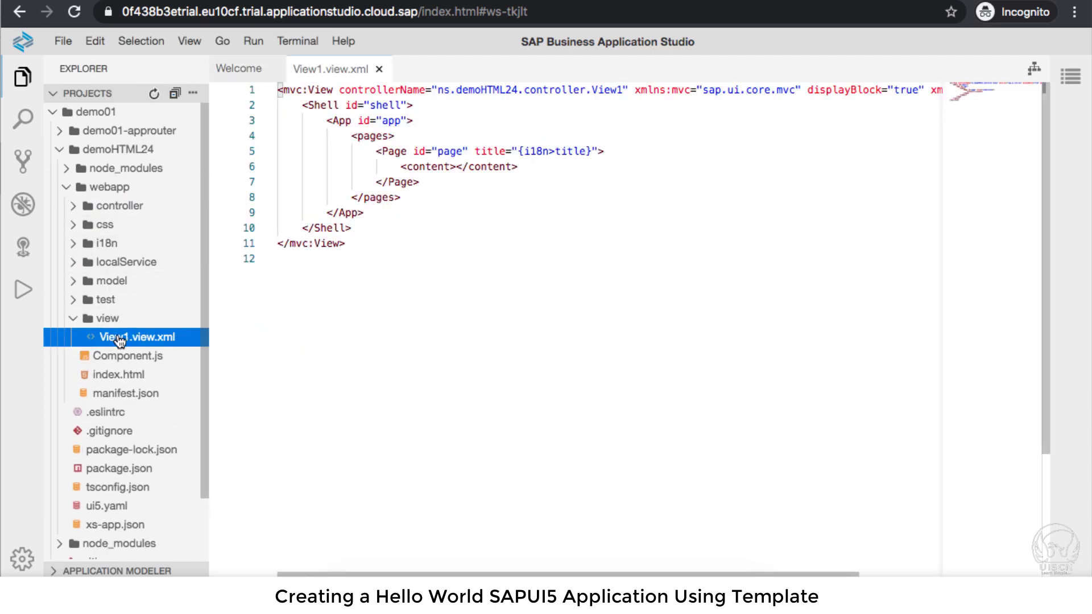
# - Open View1.view.xml with the Layout Editor from its context menu
pyautogui.rightClick(119, 337)
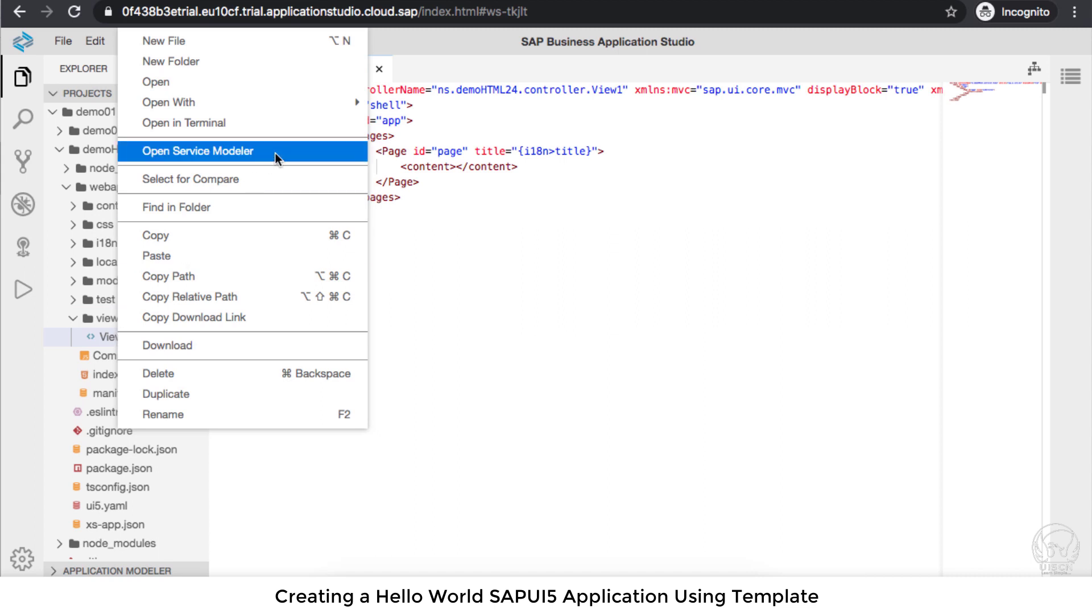
pyautogui.moveTo(168, 102)
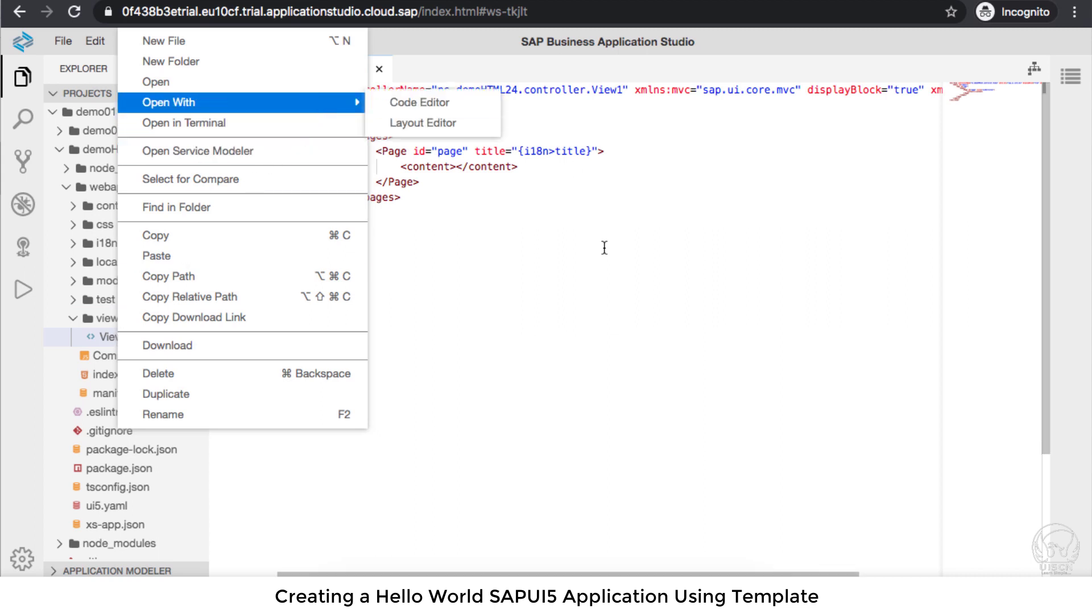
pyautogui.click(418, 102)
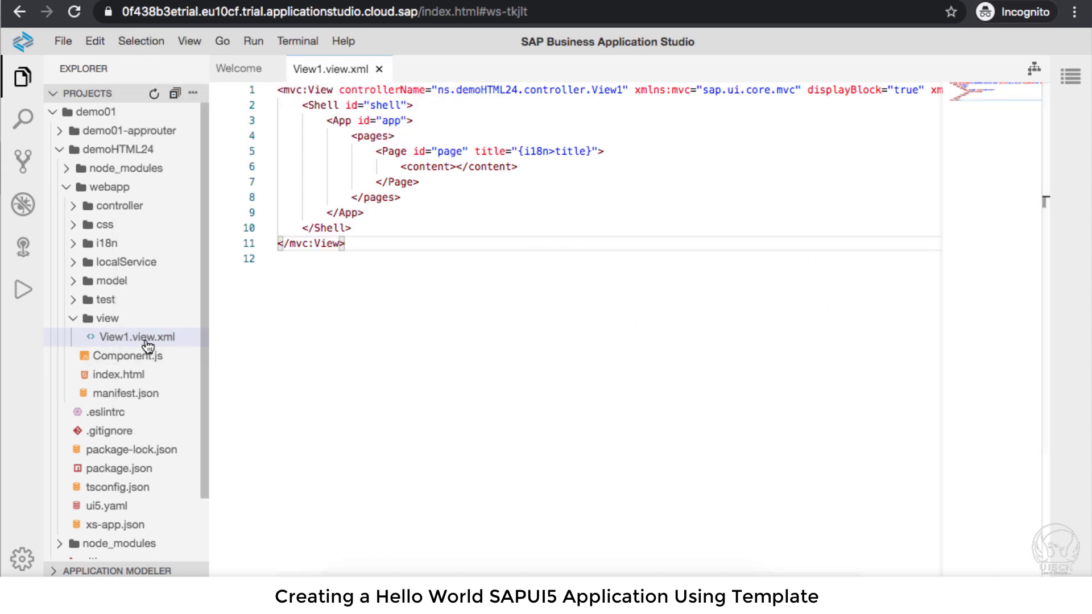
pyautogui.rightClick(136, 336)
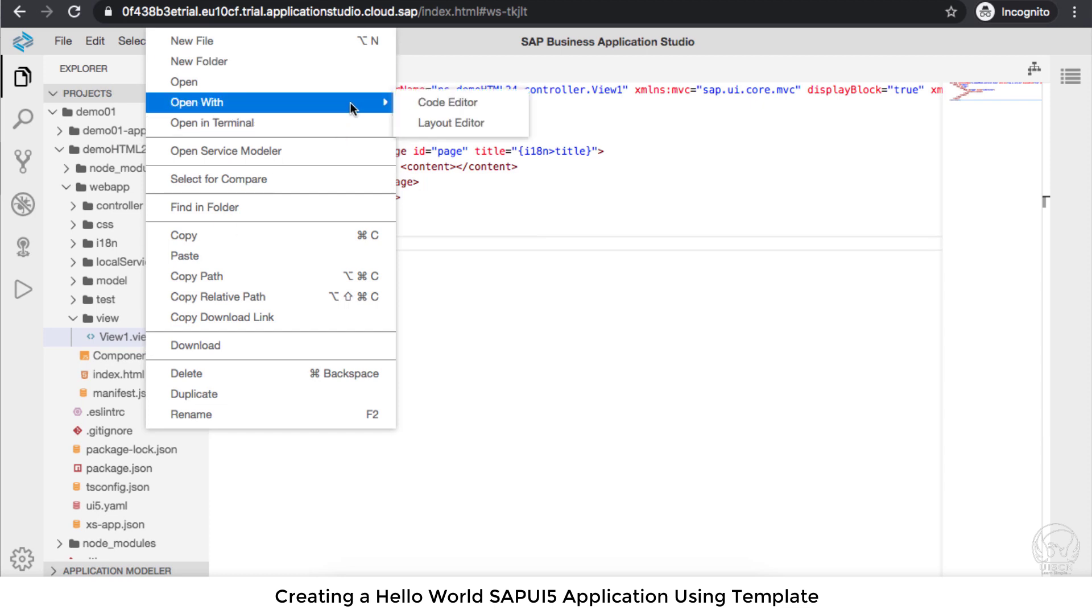
pyautogui.click(451, 122)
pyautogui.write('lab')
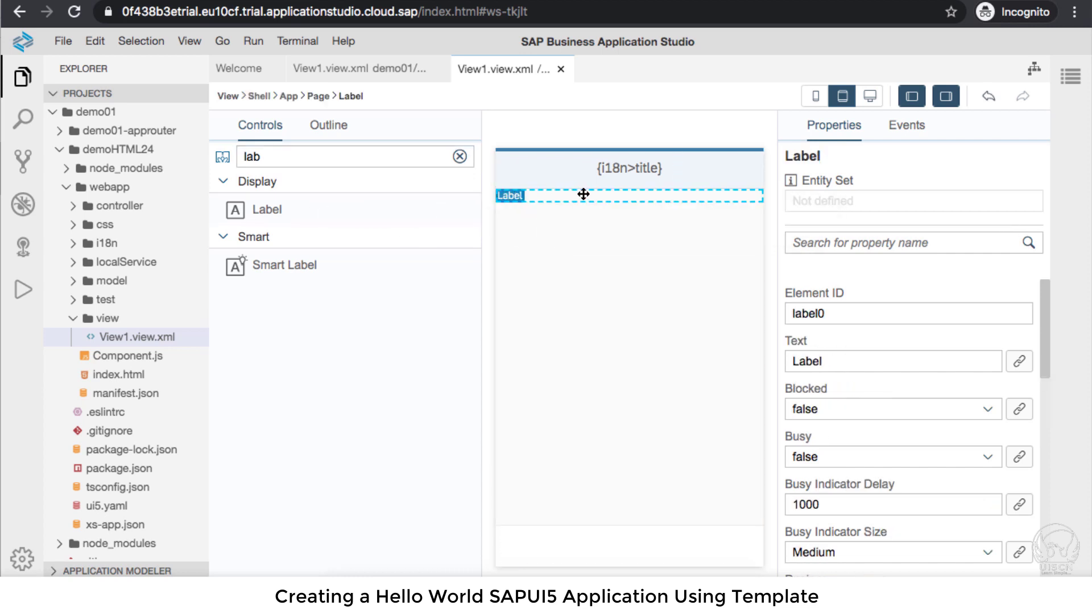
# - Set the Label's Text property to 'Hello World'
pyautogui.click(893, 361)
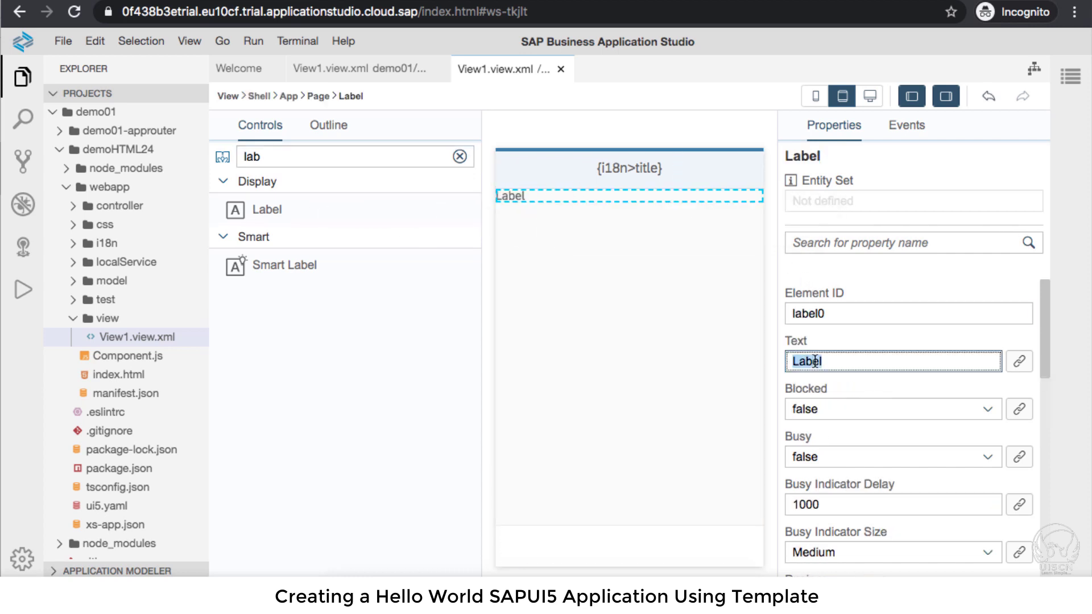
pyautogui.write('Hello Wo')
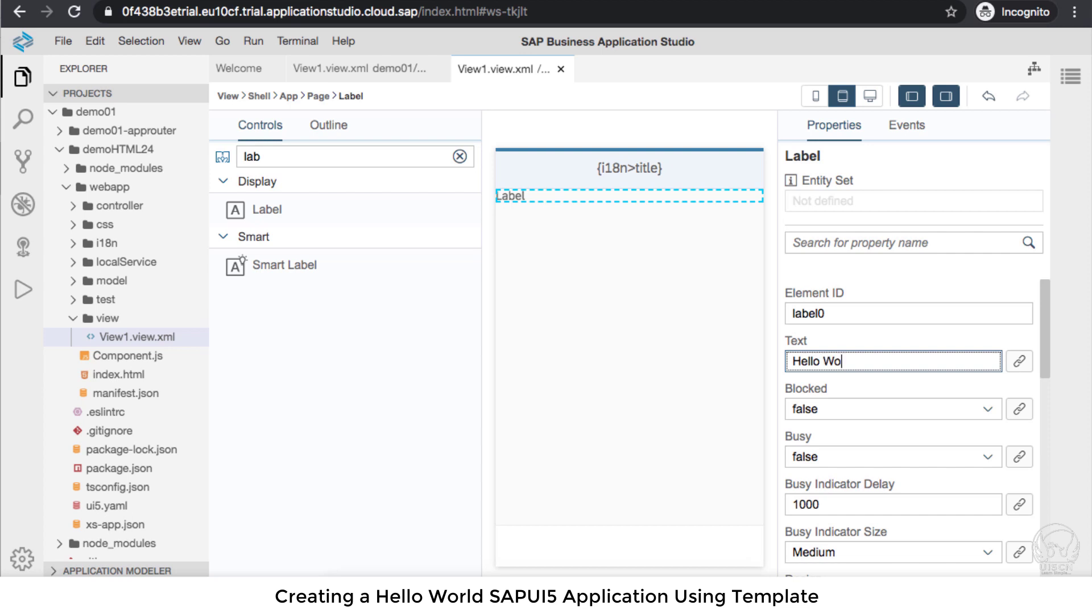
pyautogui.write('rld')
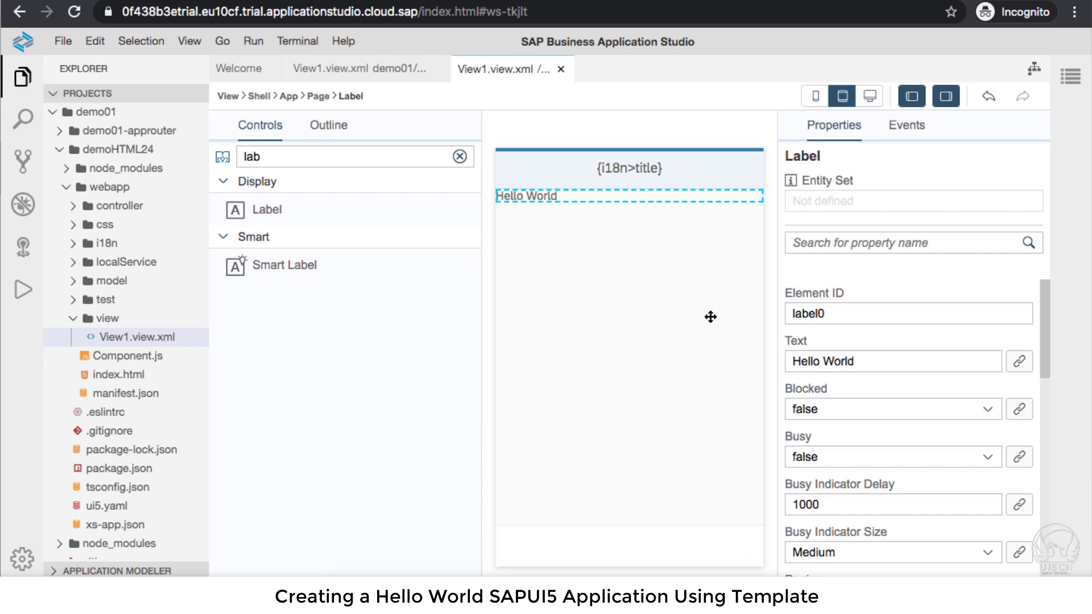
pyautogui.moveTo(552, 102)
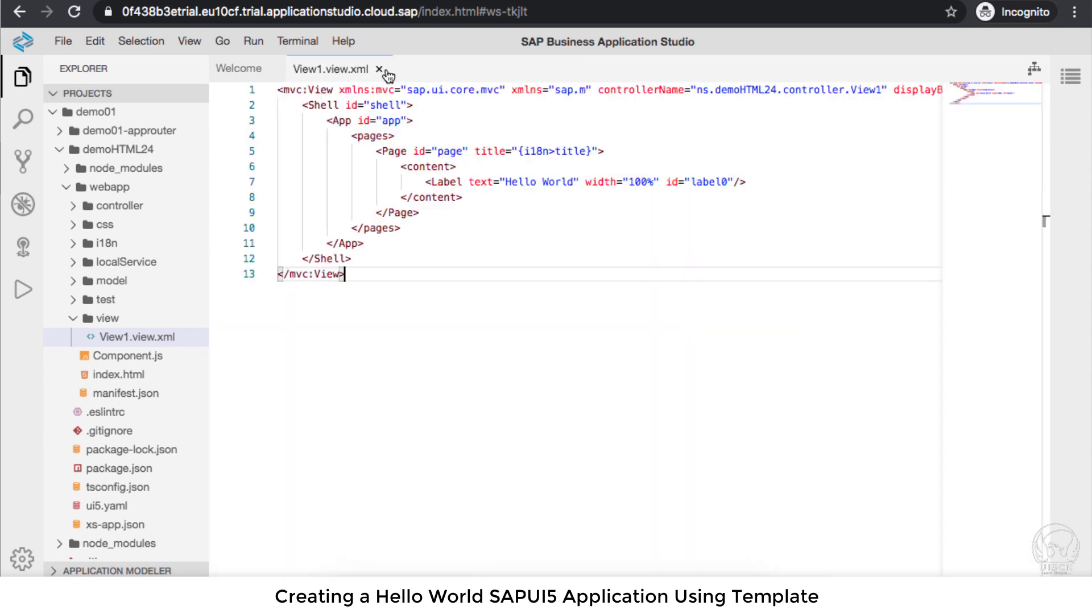
# - Close the View1.view.xml editor and collapse the demoHTML24 folder
pyautogui.click(378, 69)
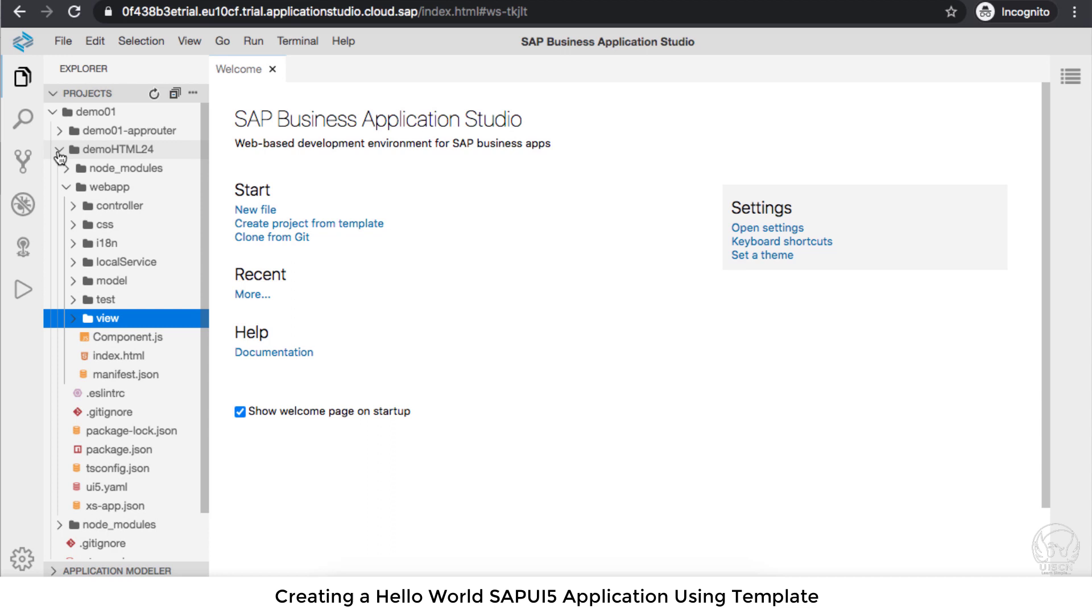
pyautogui.click(58, 149)
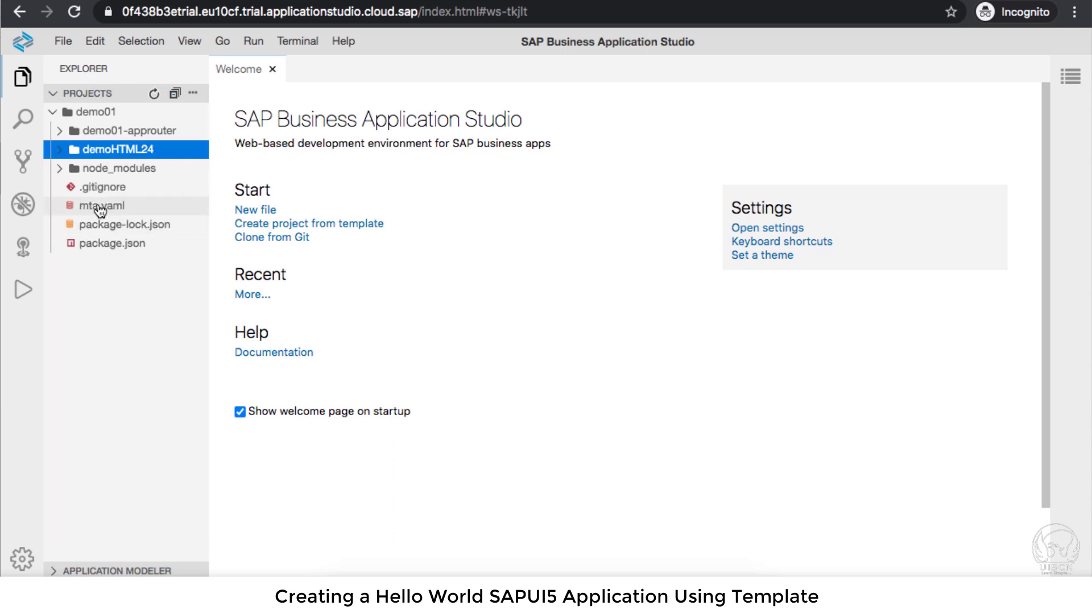